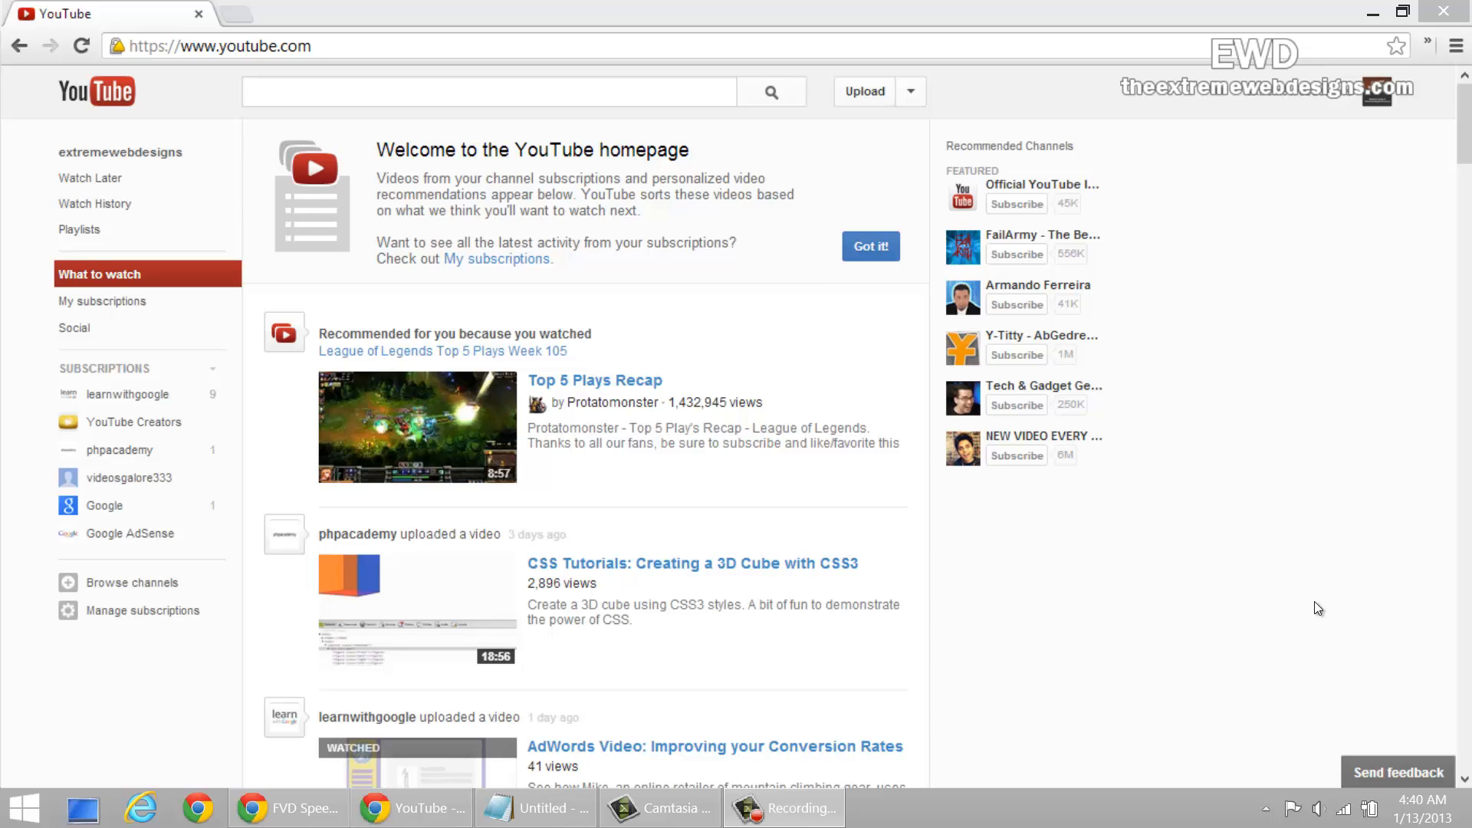
{"action": "mouse_move", "coordinate": [1289, 614]}
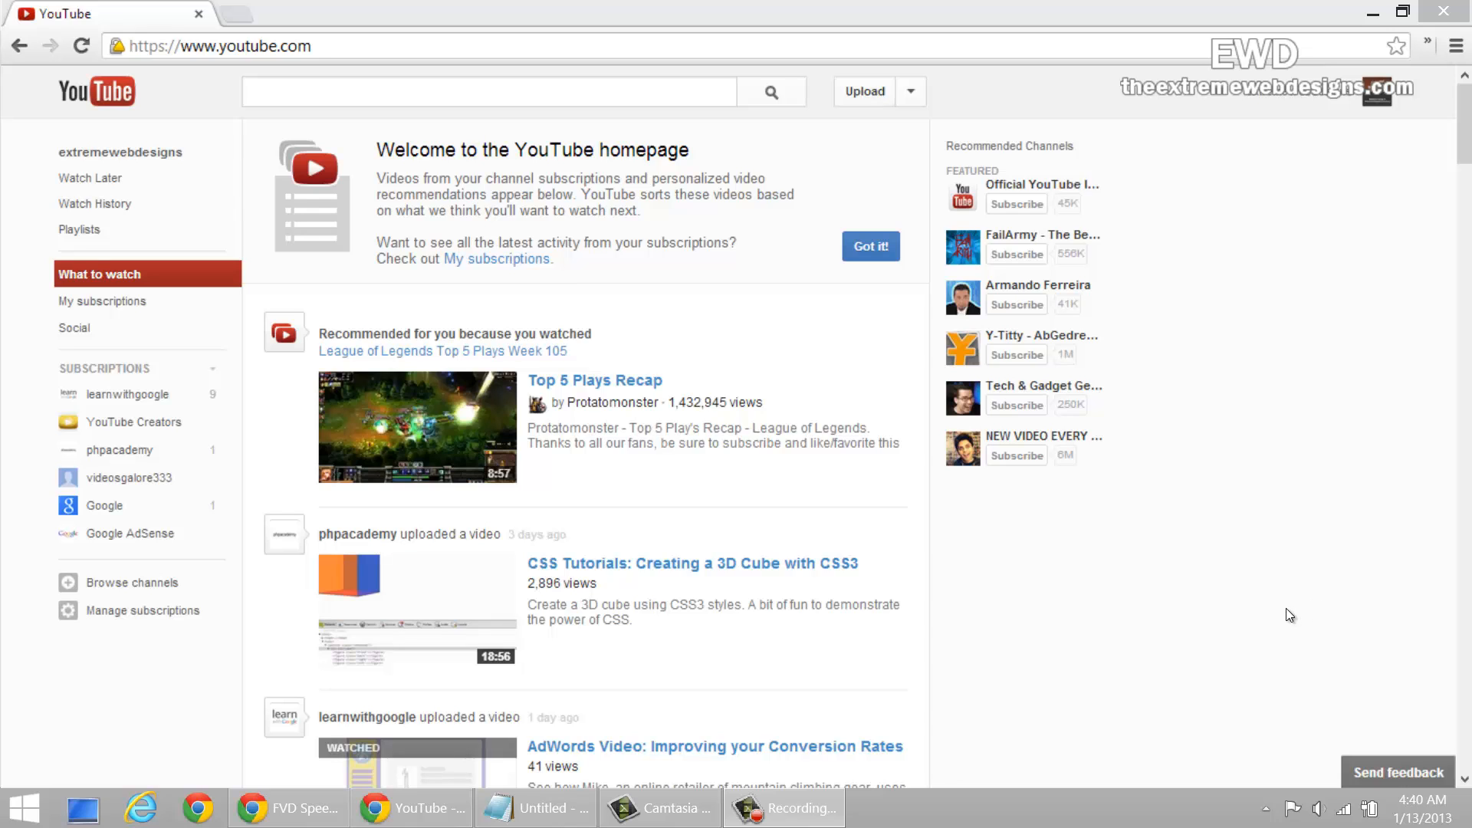
{"action": "mouse_move", "coordinate": [1280, 558]}
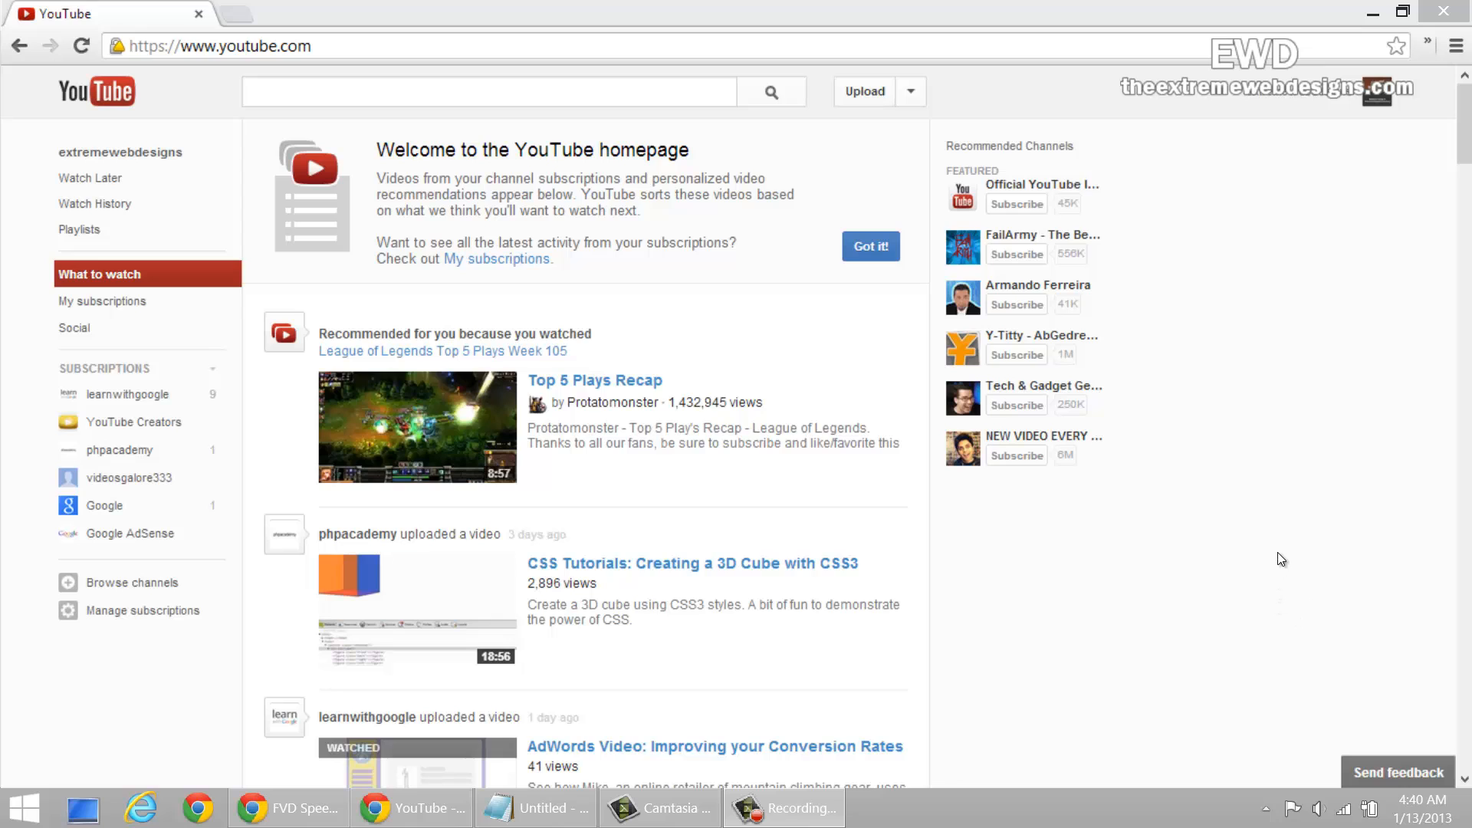
{"action": "mouse_move", "coordinate": [1105, 129]}
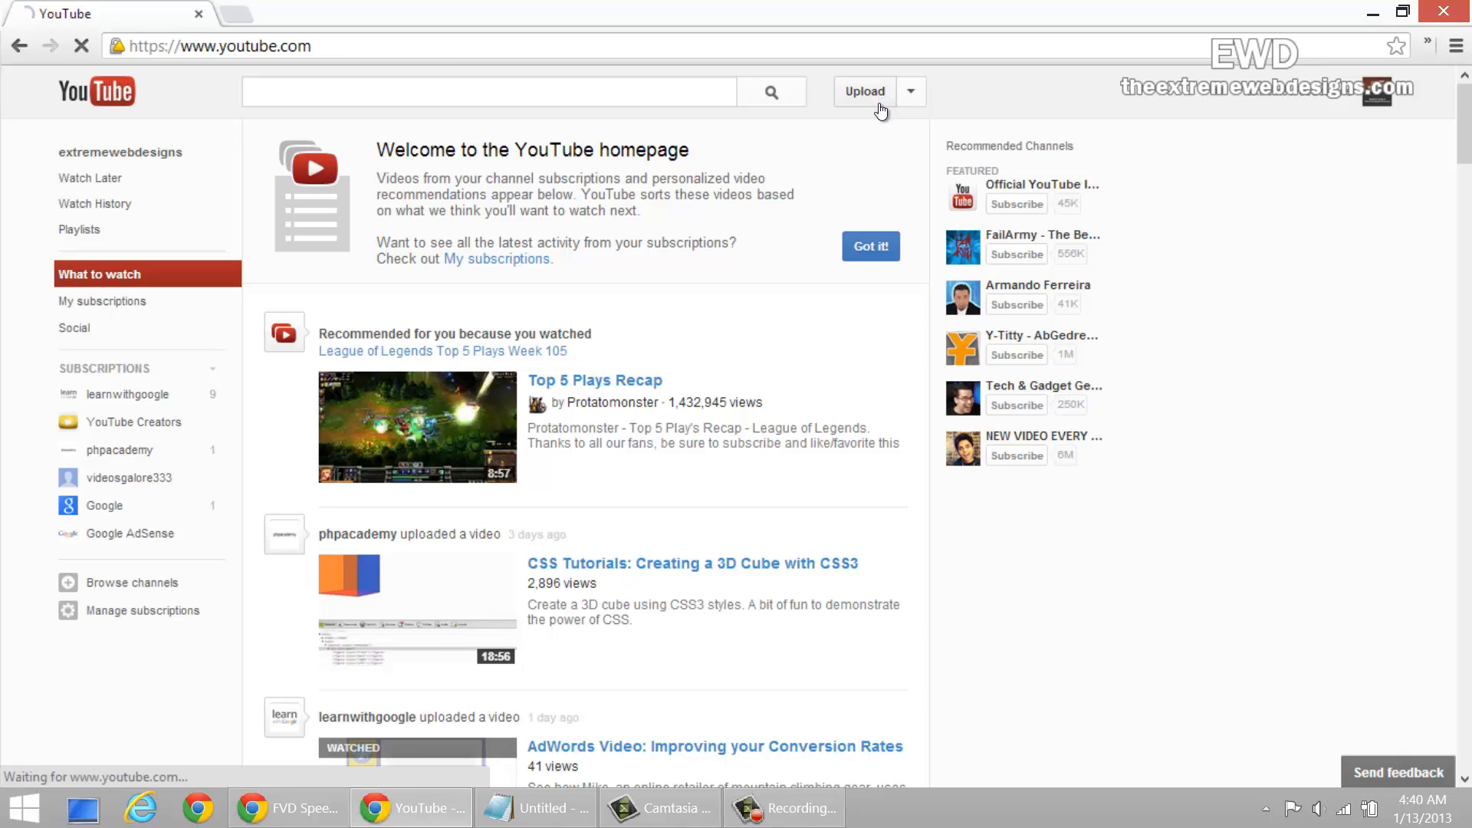
Go to the YouTube upload page and bring up the file picker.
{"action": "left_click", "coordinate": [865, 92]}
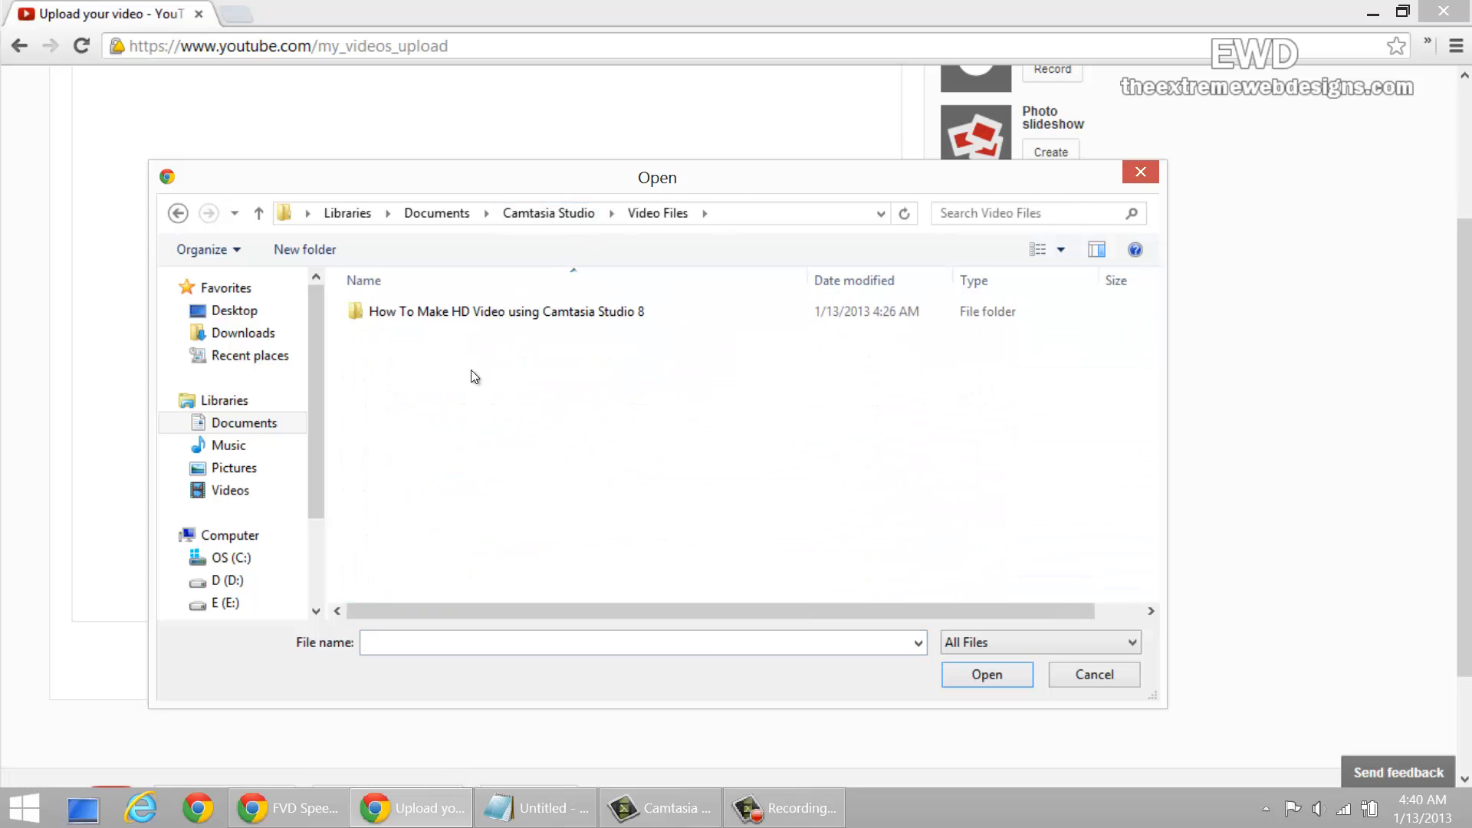
Upload the Camtasia HD video and enter the long 'Studio 8 | How To Make Camtasia HD...' title text.
{"action": "left_click", "coordinate": [987, 675]}
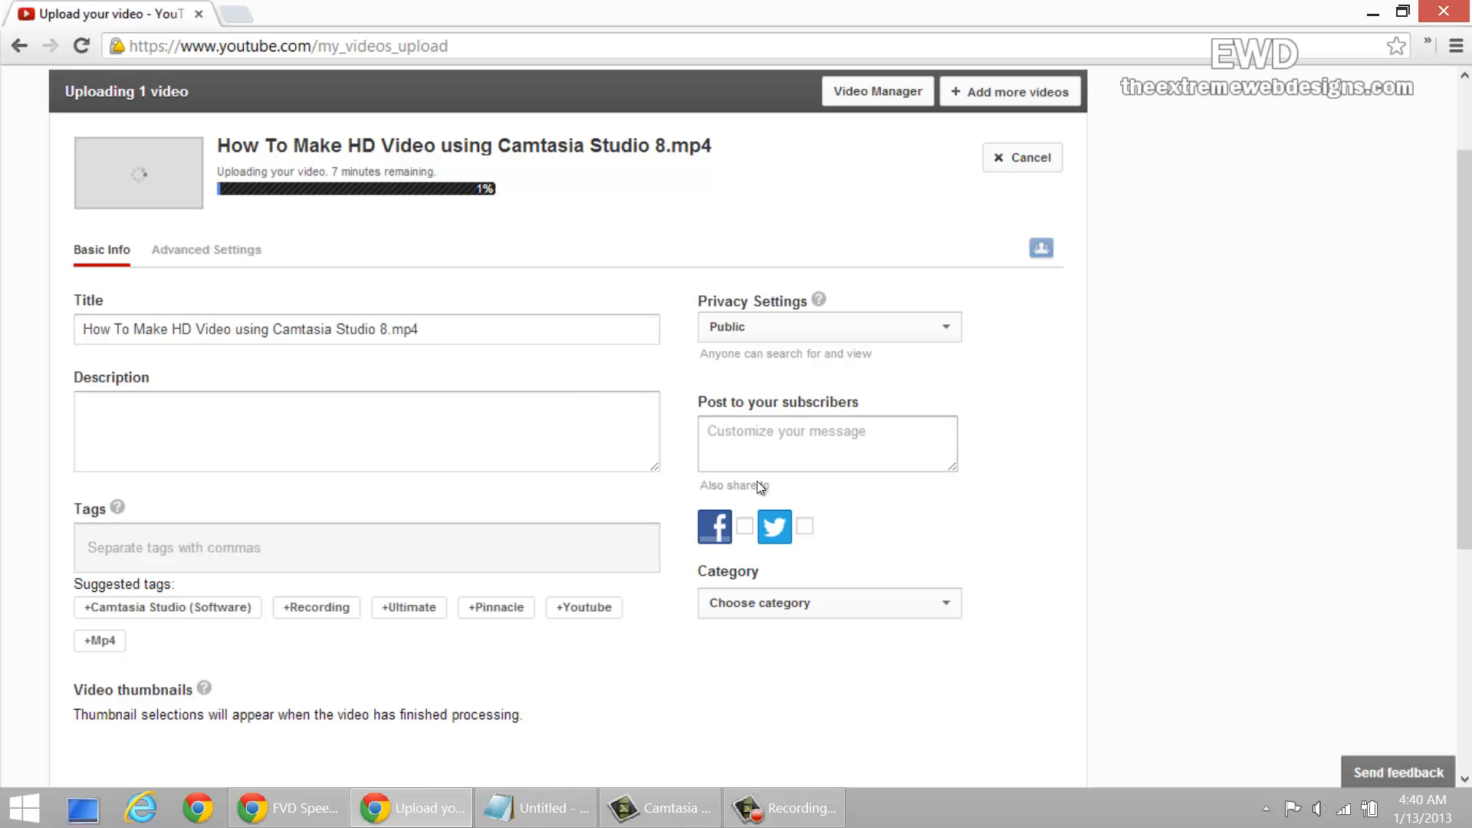
{"action": "left_click", "coordinate": [827, 443]}
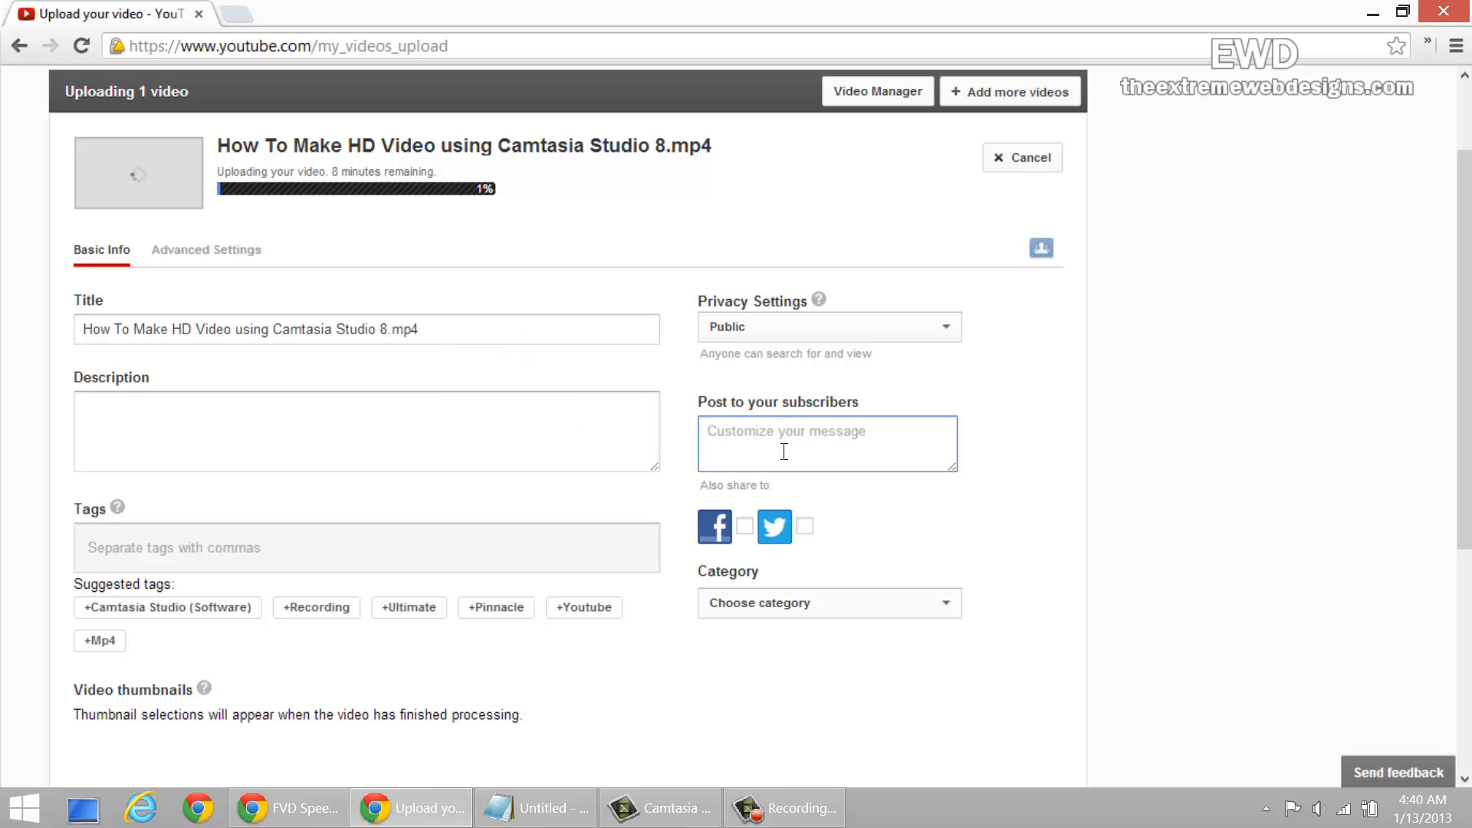
{"action": "type", "text": "Studio 8 | How To Make Camtasia HD (High Definition) Videos For YouTube (720p & 1080p)"}
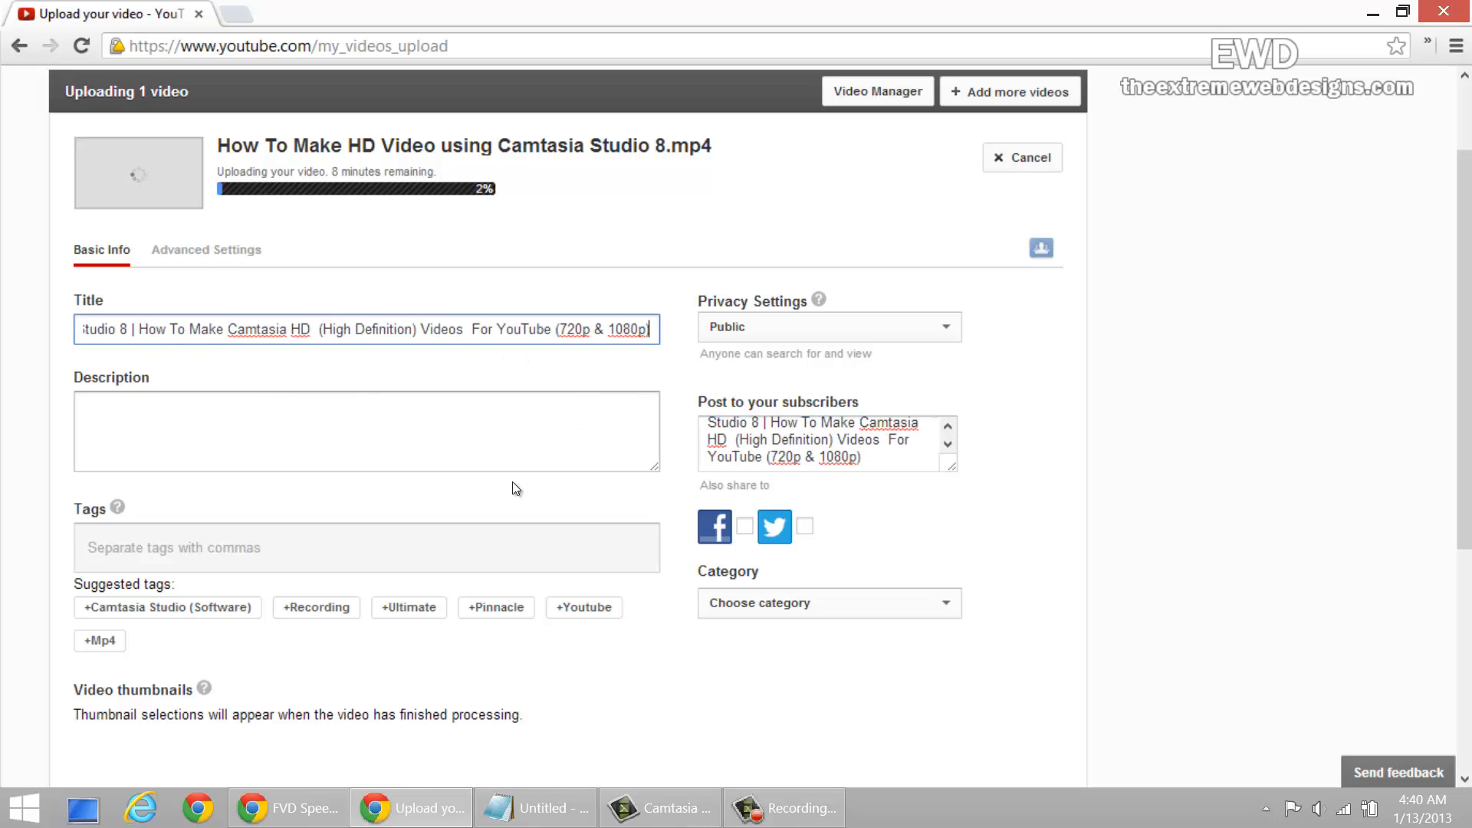
Share the upload to Twitter only, leaving Facebook unticked.
{"action": "left_click", "coordinate": [804, 526]}
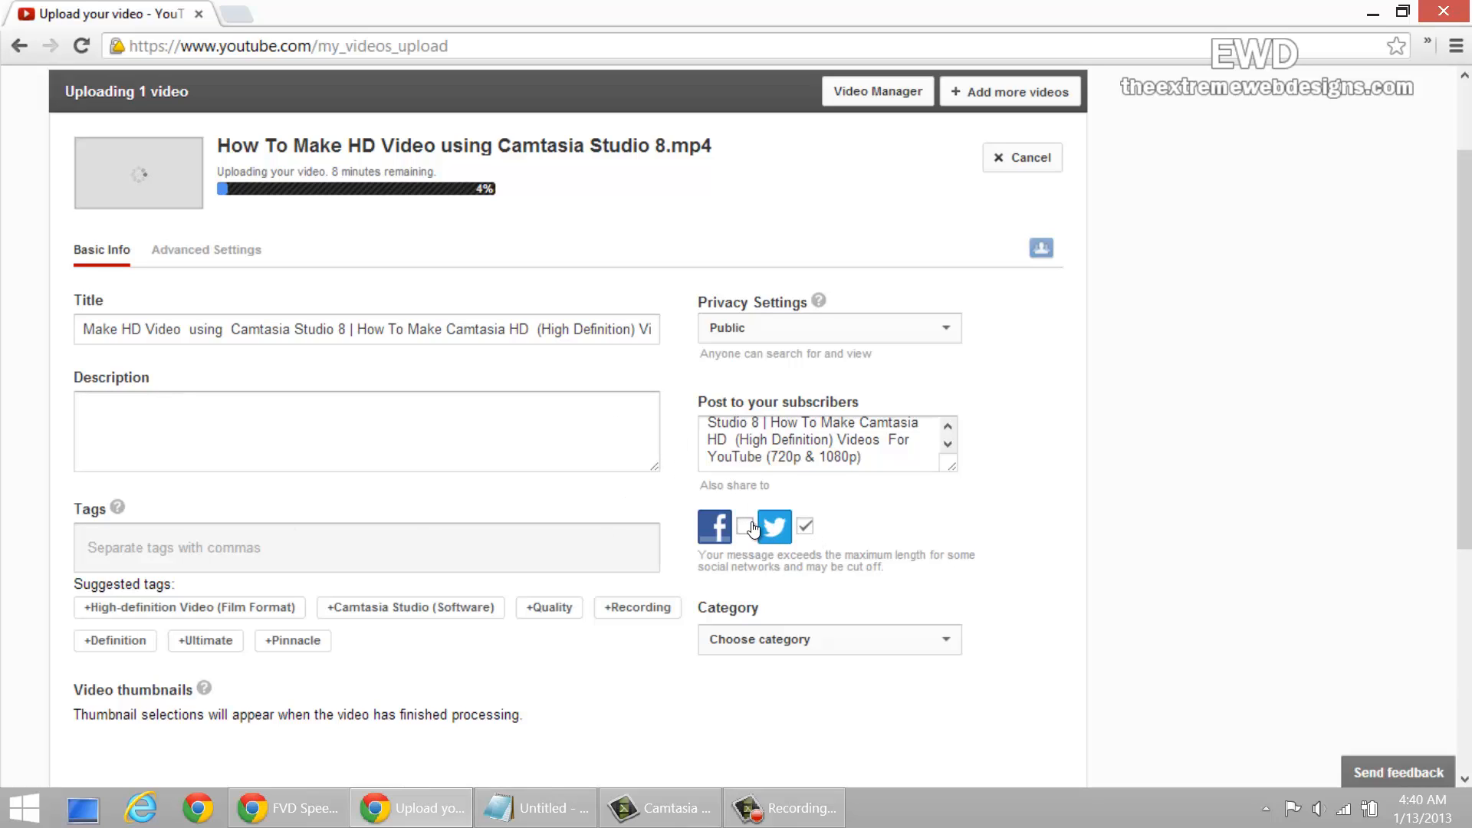
{"action": "left_click", "coordinate": [744, 526]}
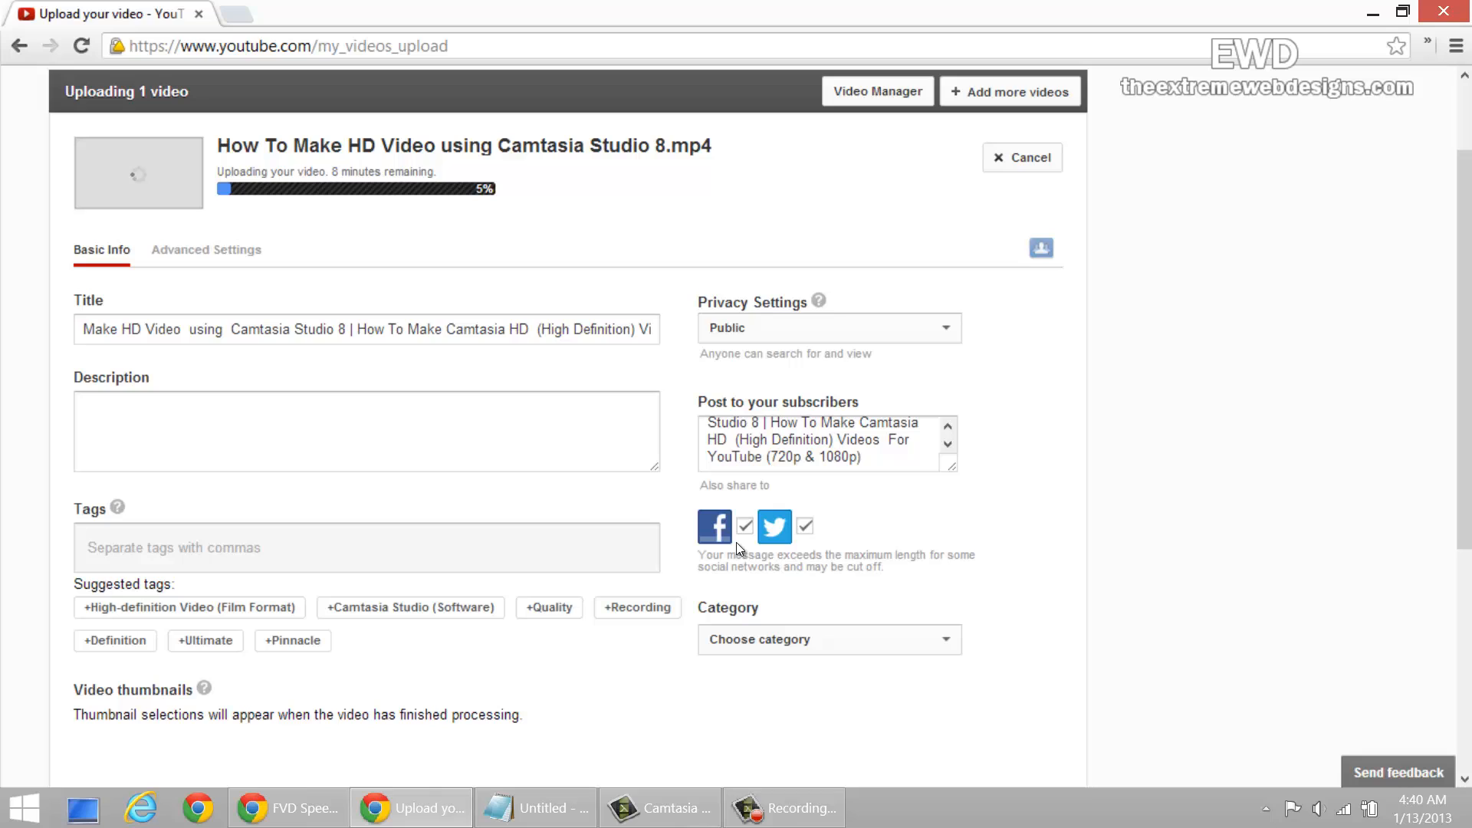
{"action": "left_click", "coordinate": [744, 526]}
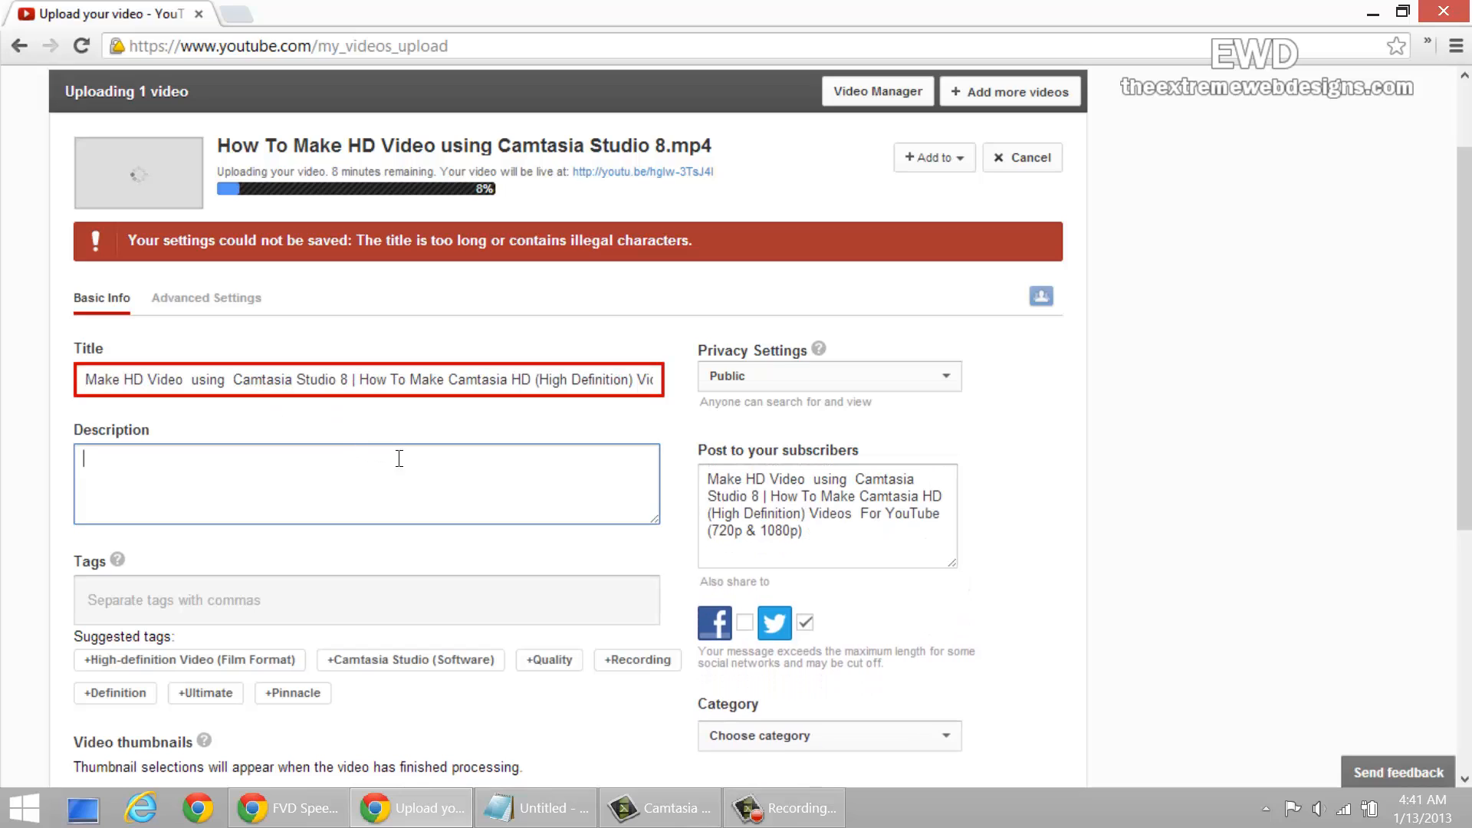
Shorten the title slightly and set the category to Science & Technology.
{"action": "left_click", "coordinate": [202, 380]}
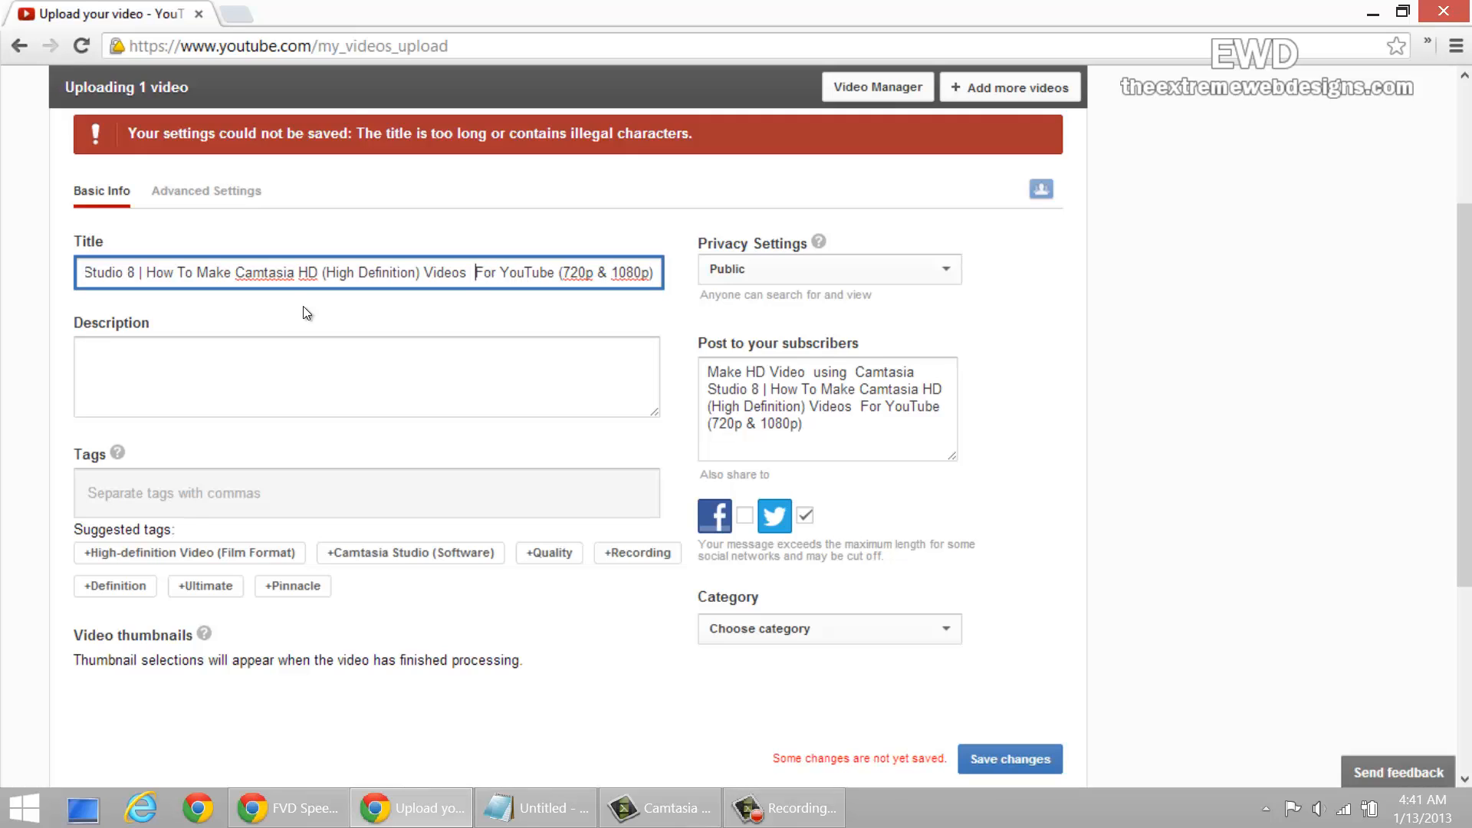
{"action": "left_click", "coordinate": [829, 629]}
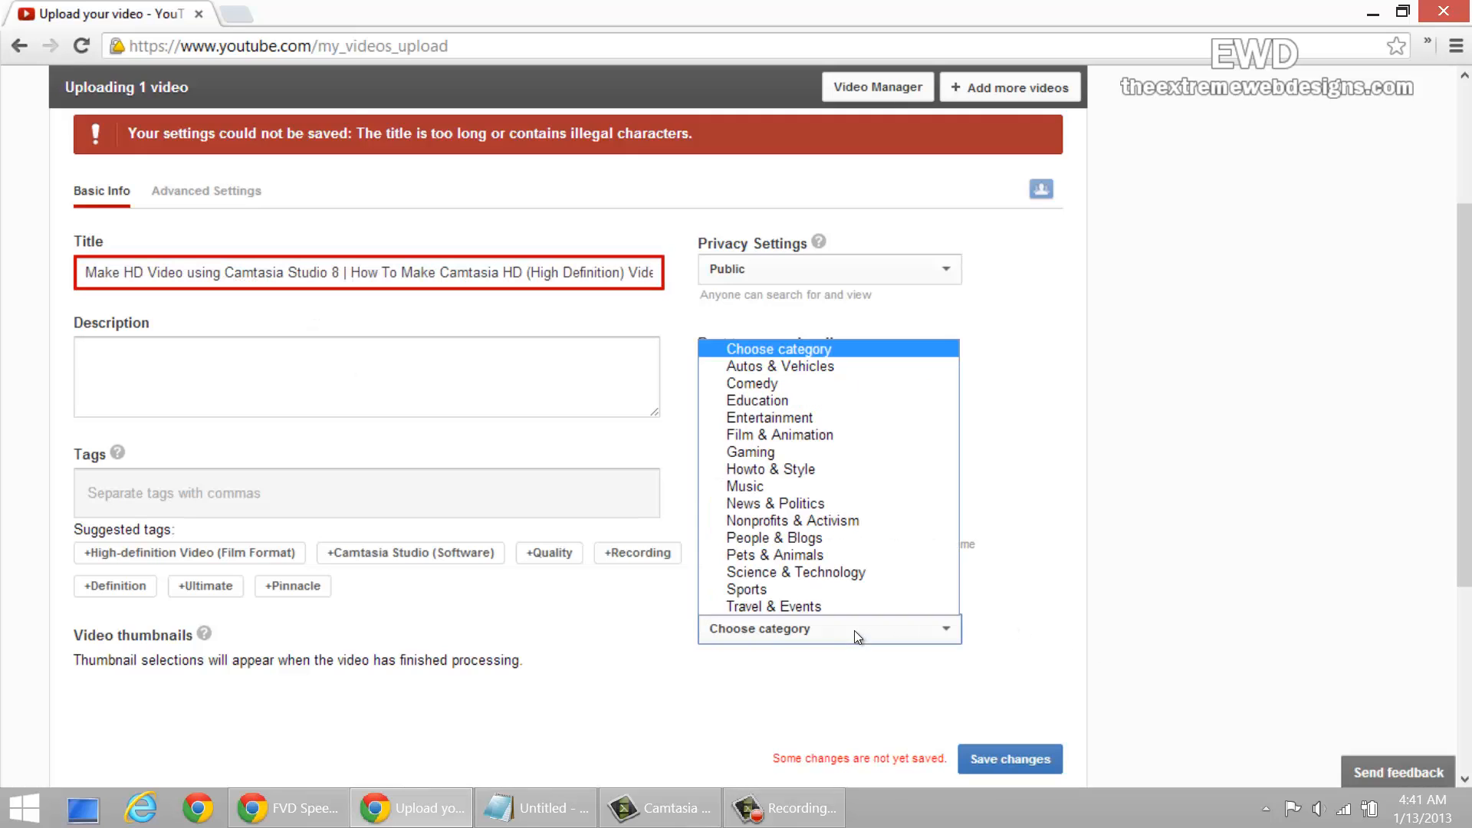
{"action": "left_click", "coordinate": [796, 572]}
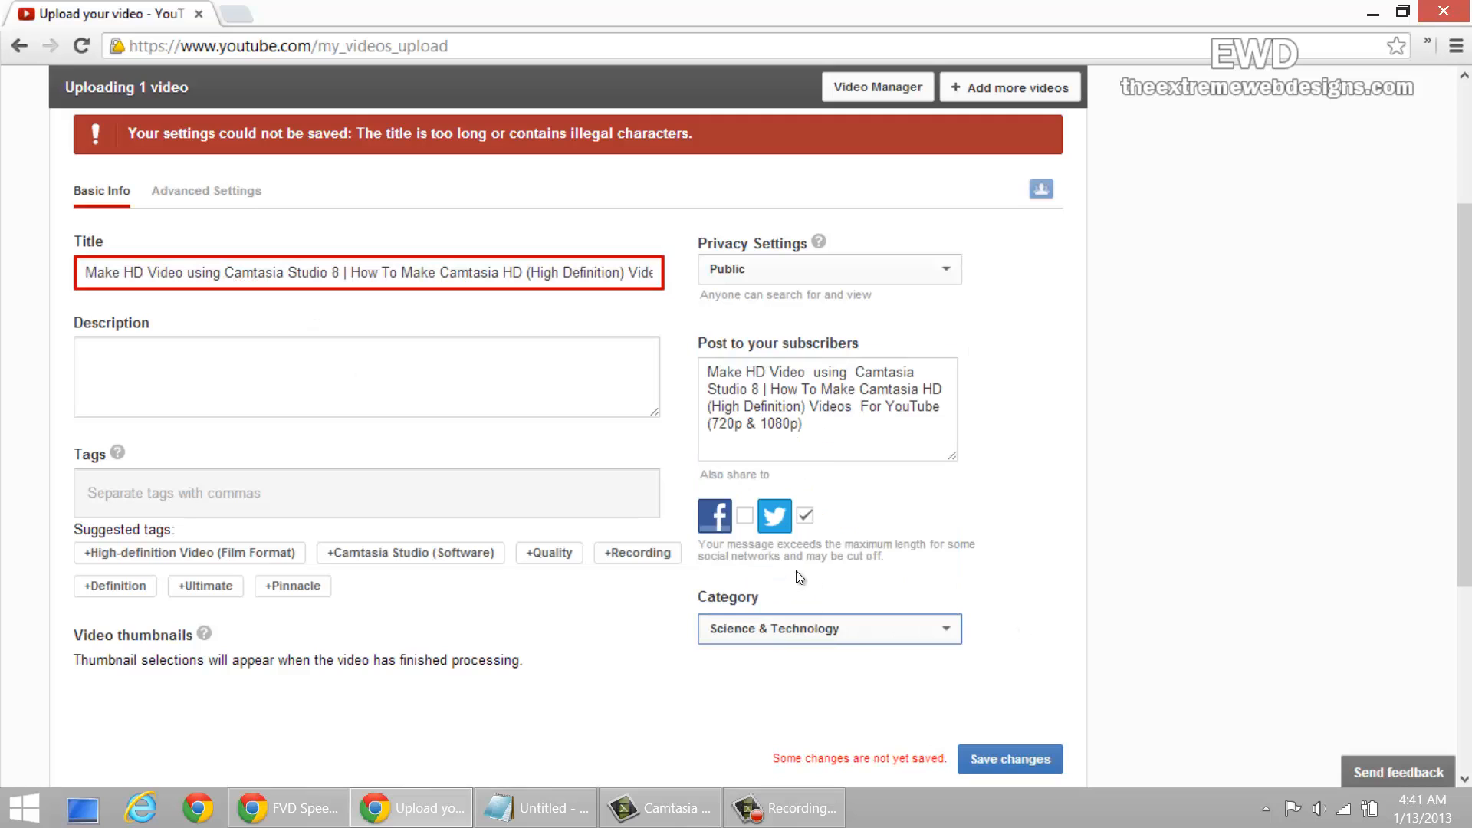
{"action": "left_click", "coordinate": [1011, 759]}
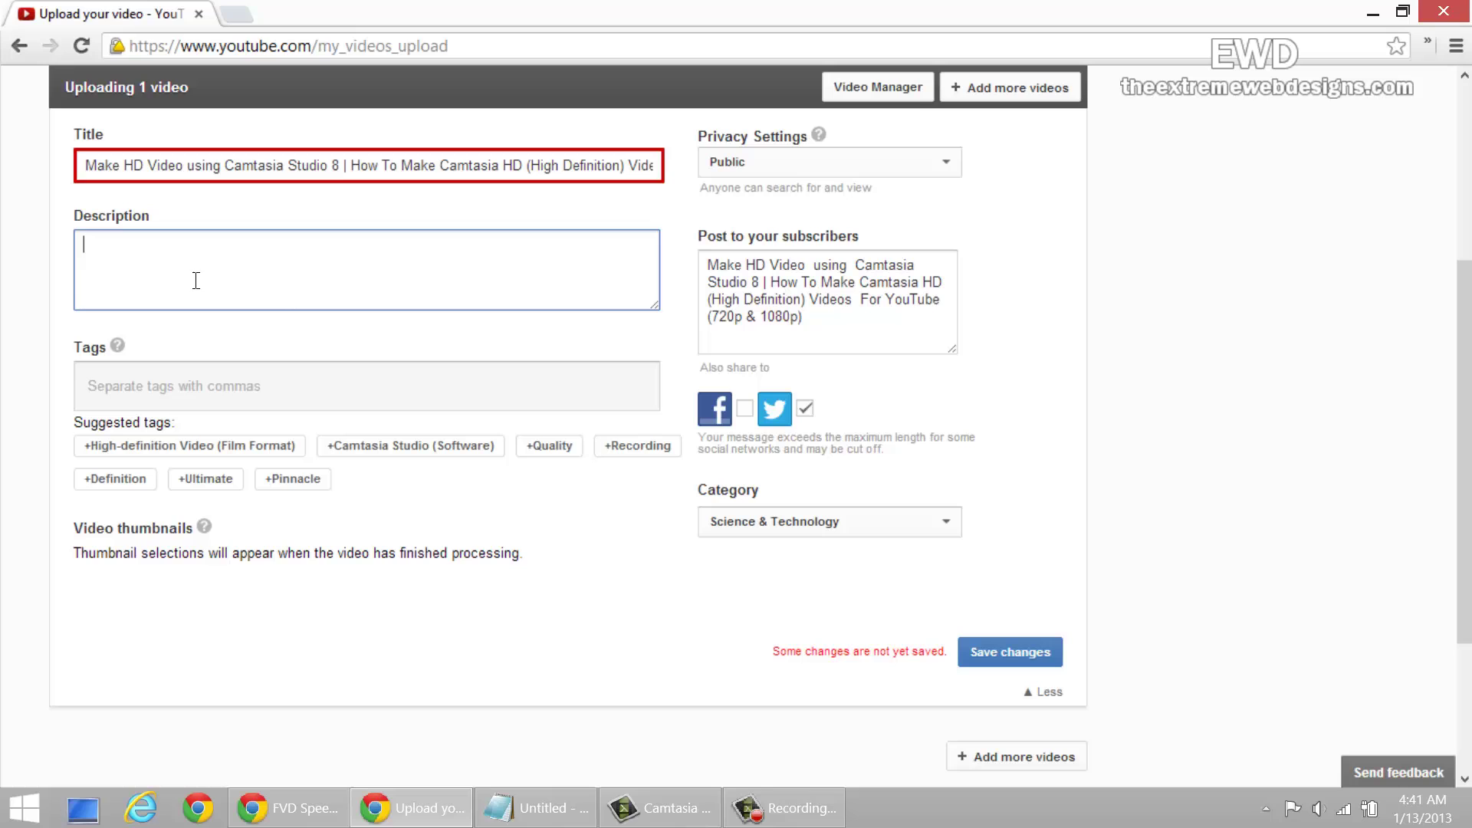
{"action": "mouse_move", "coordinate": [555, 642]}
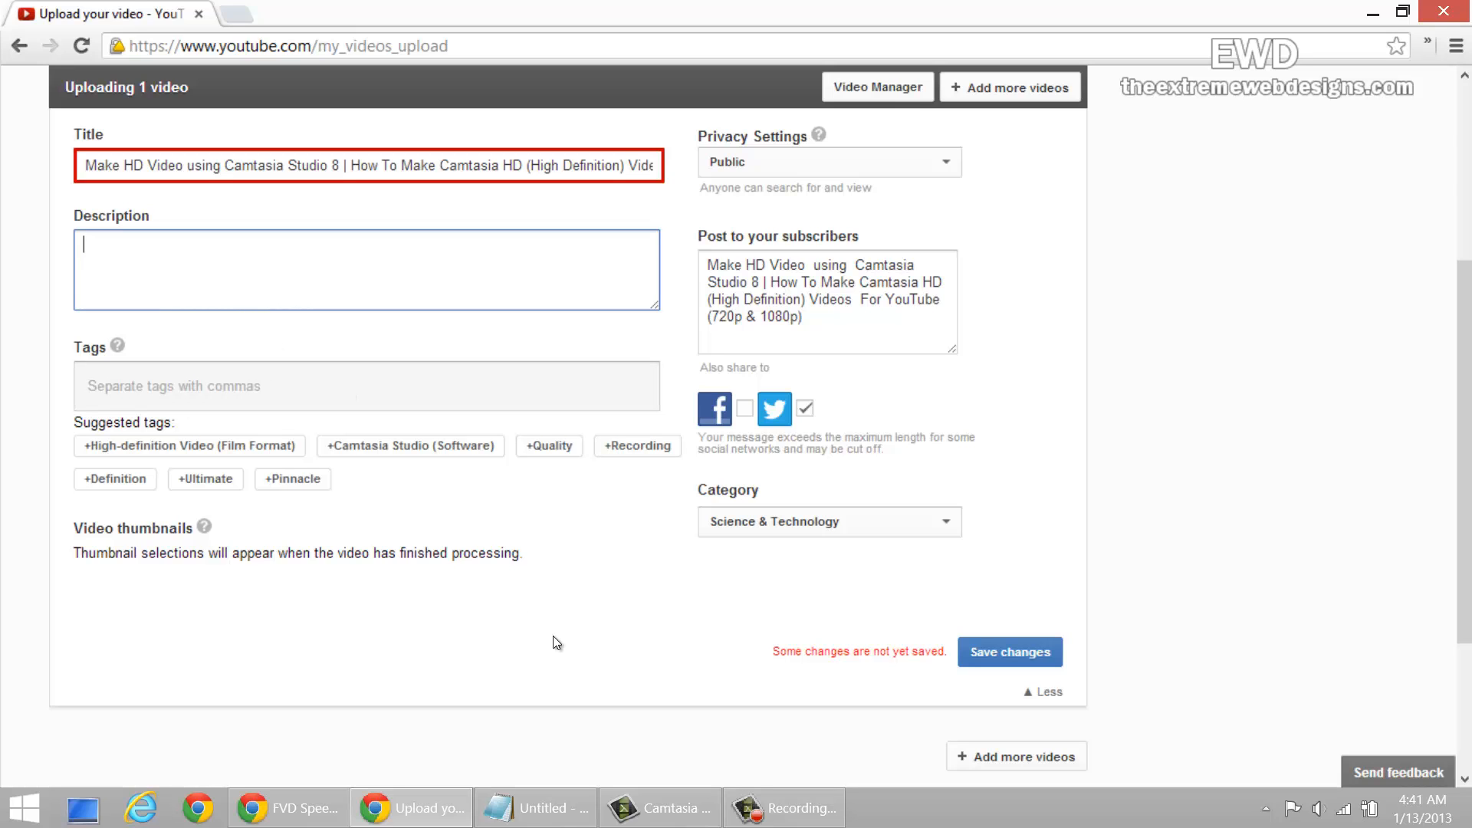
{"action": "left_click", "coordinate": [1009, 652]}
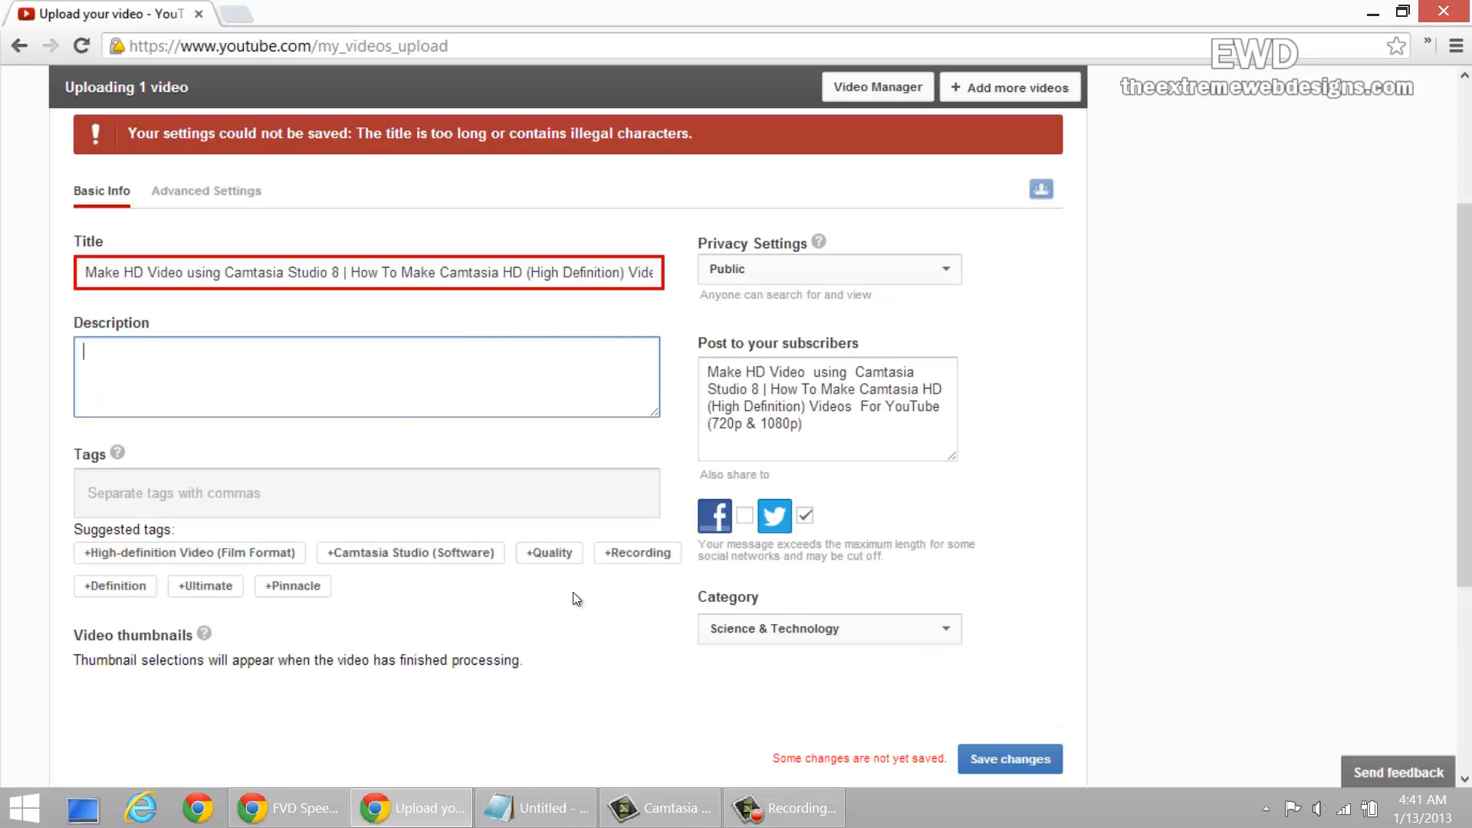
In Advanced Settings, set recording date to today (January 13, 2013) and certify content never aired on U.S. television.
{"action": "left_click", "coordinate": [206, 190]}
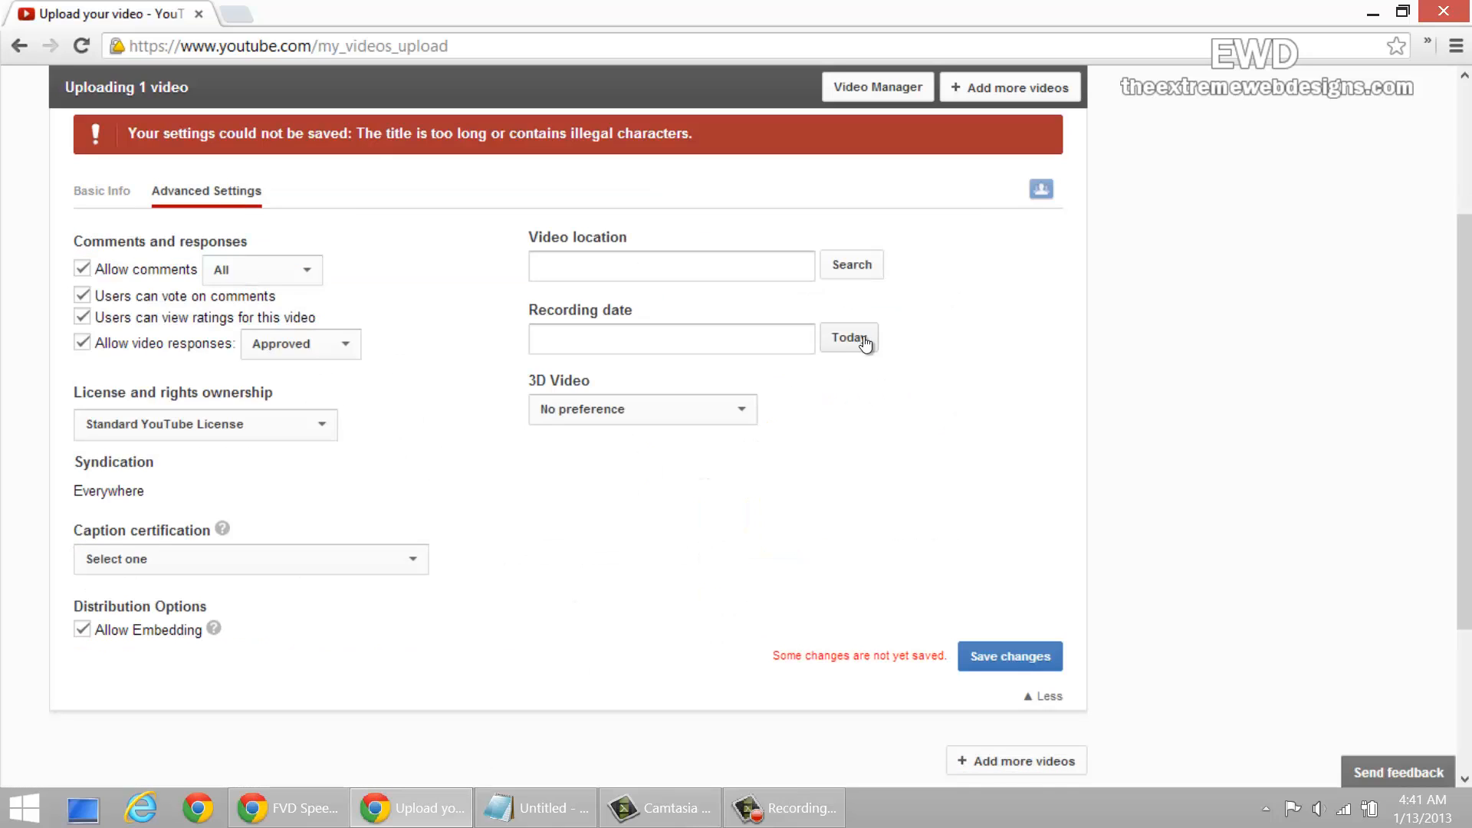
{"action": "left_click", "coordinate": [850, 338]}
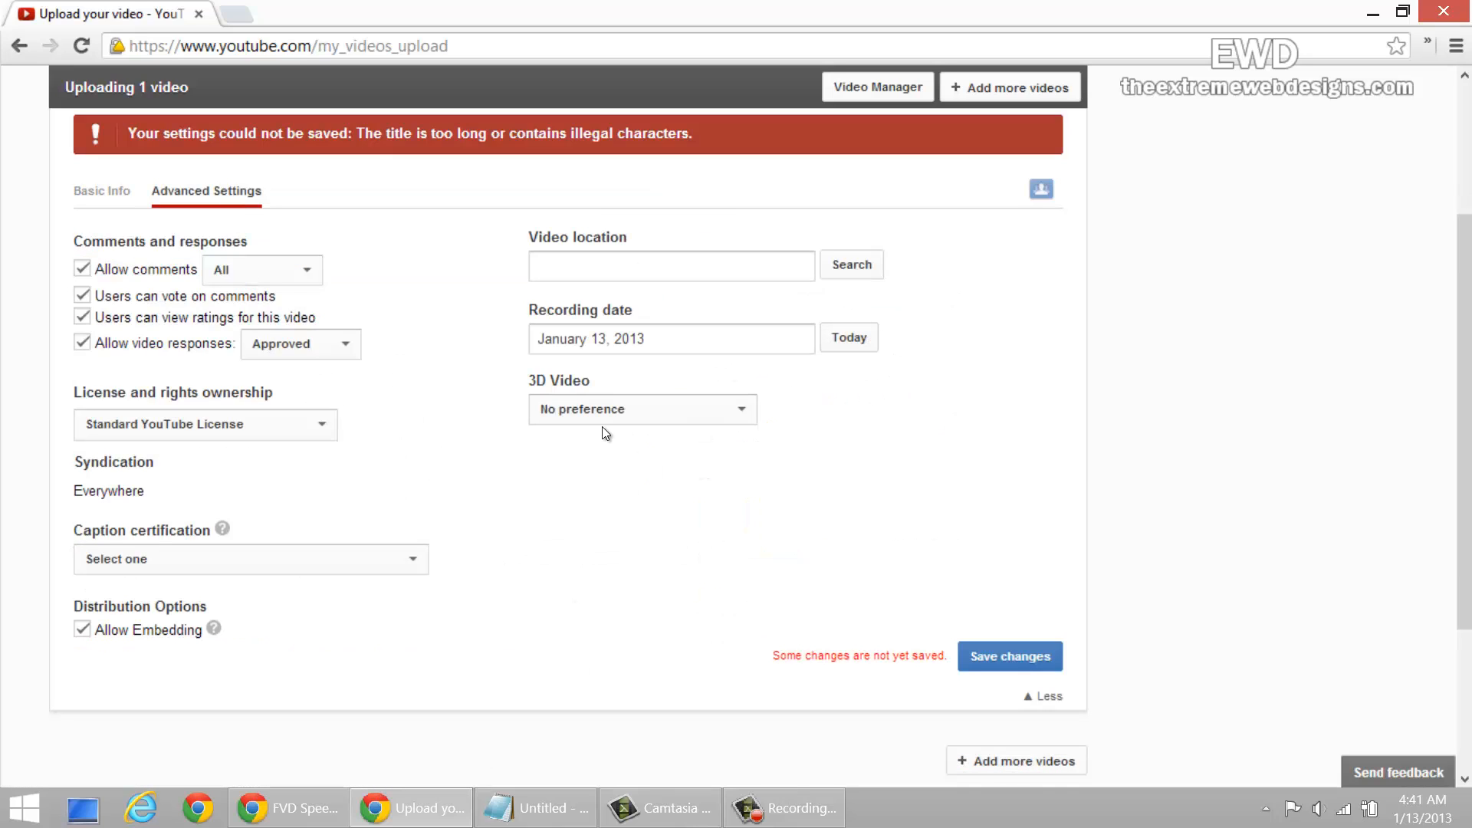
{"action": "left_click", "coordinate": [250, 558]}
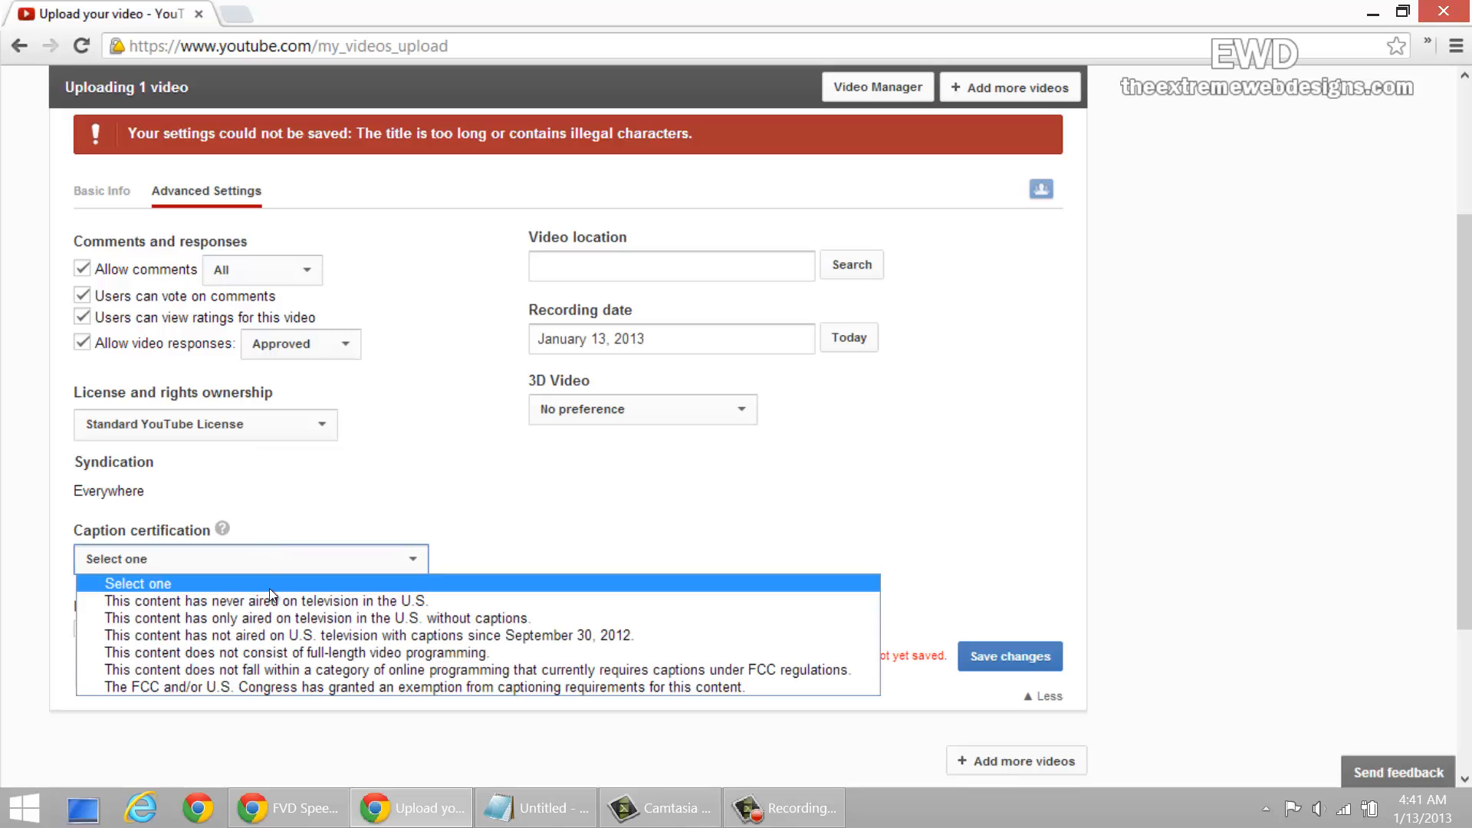
{"action": "left_click", "coordinate": [267, 601]}
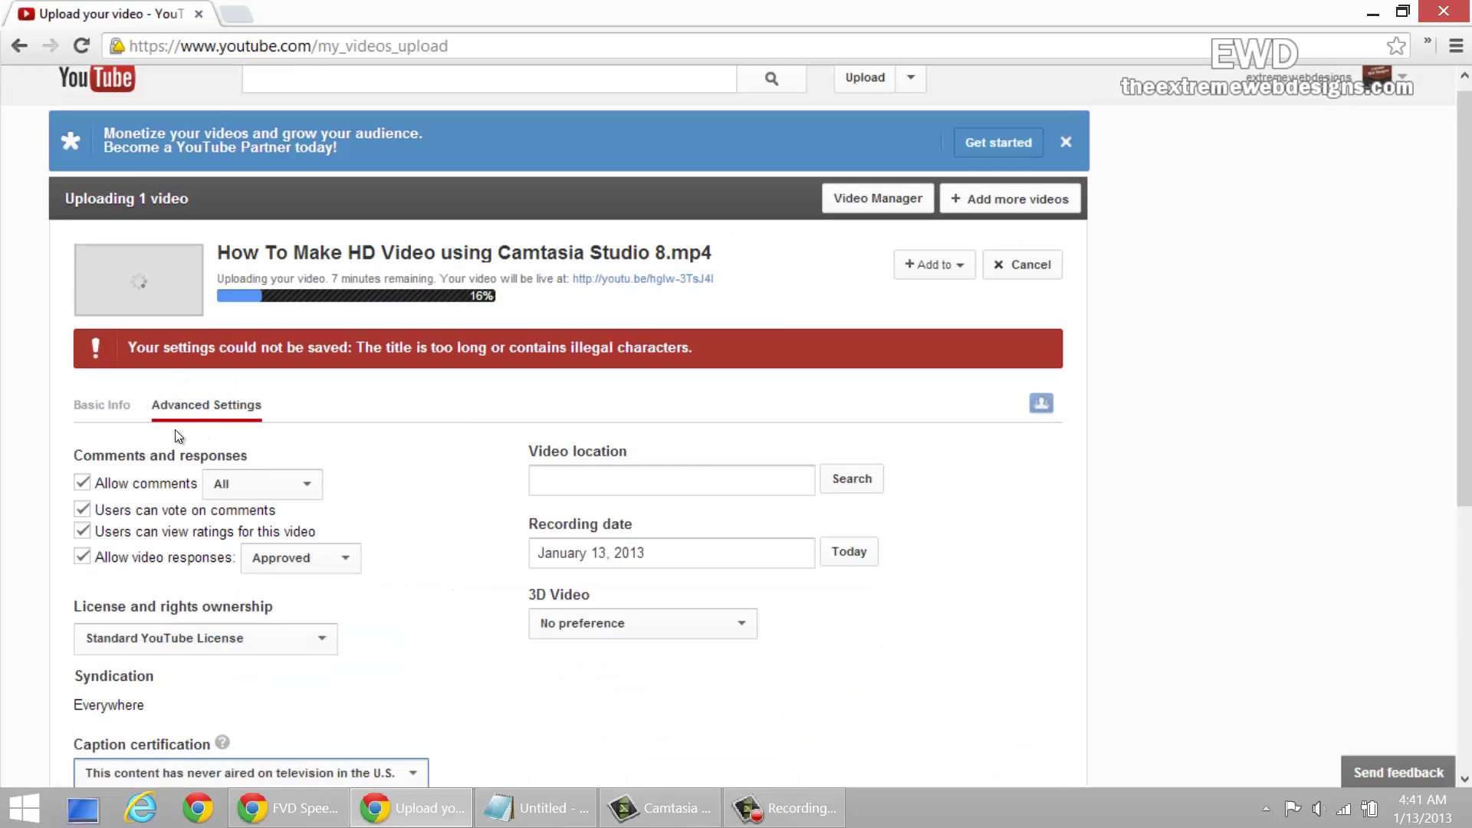
Return to Basic Info and review the filled-in fields while the upload reaches 21%.
{"action": "left_click", "coordinate": [101, 405]}
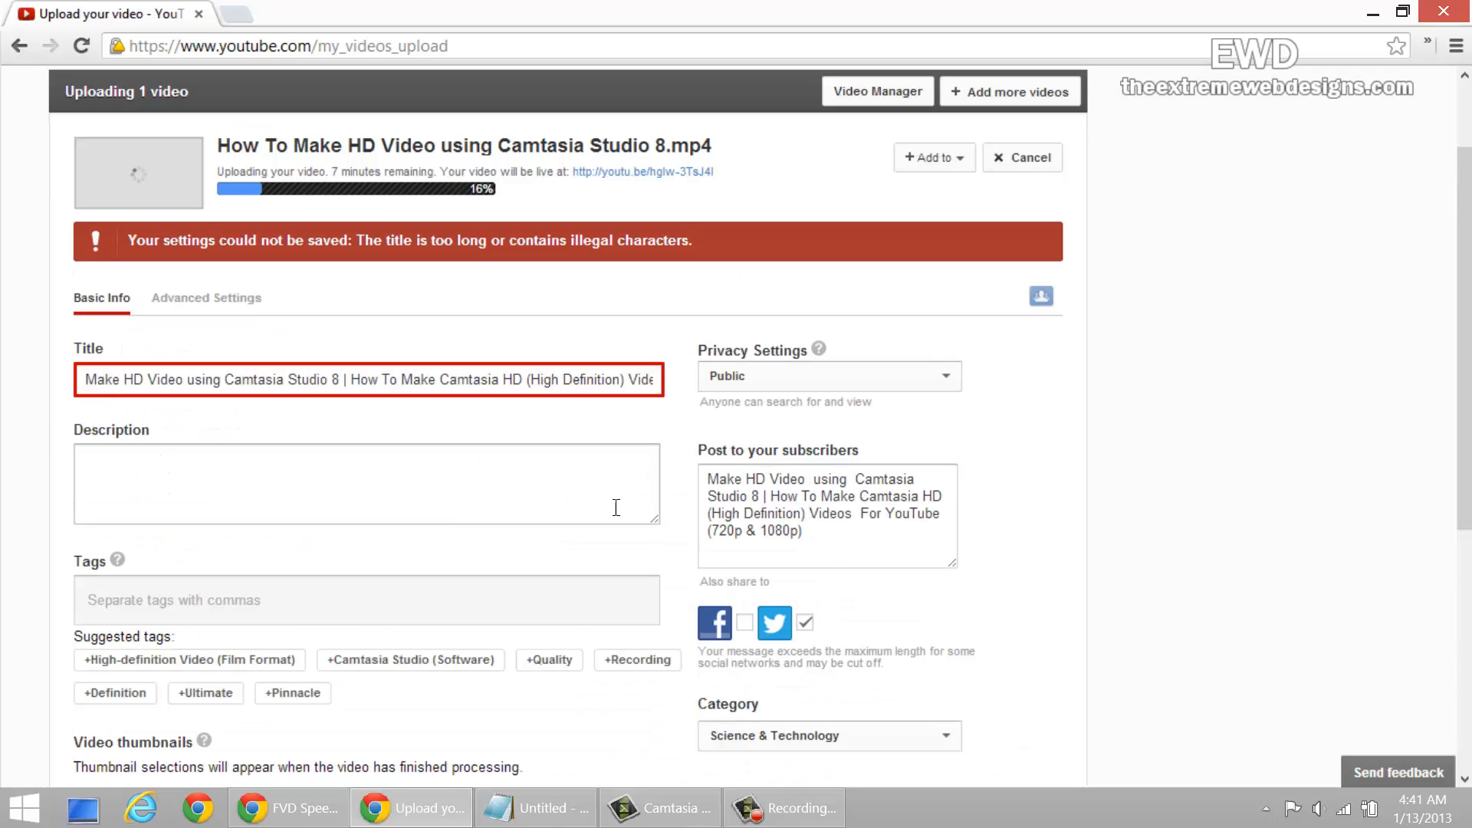
{"action": "mouse_move", "coordinate": [352, 198]}
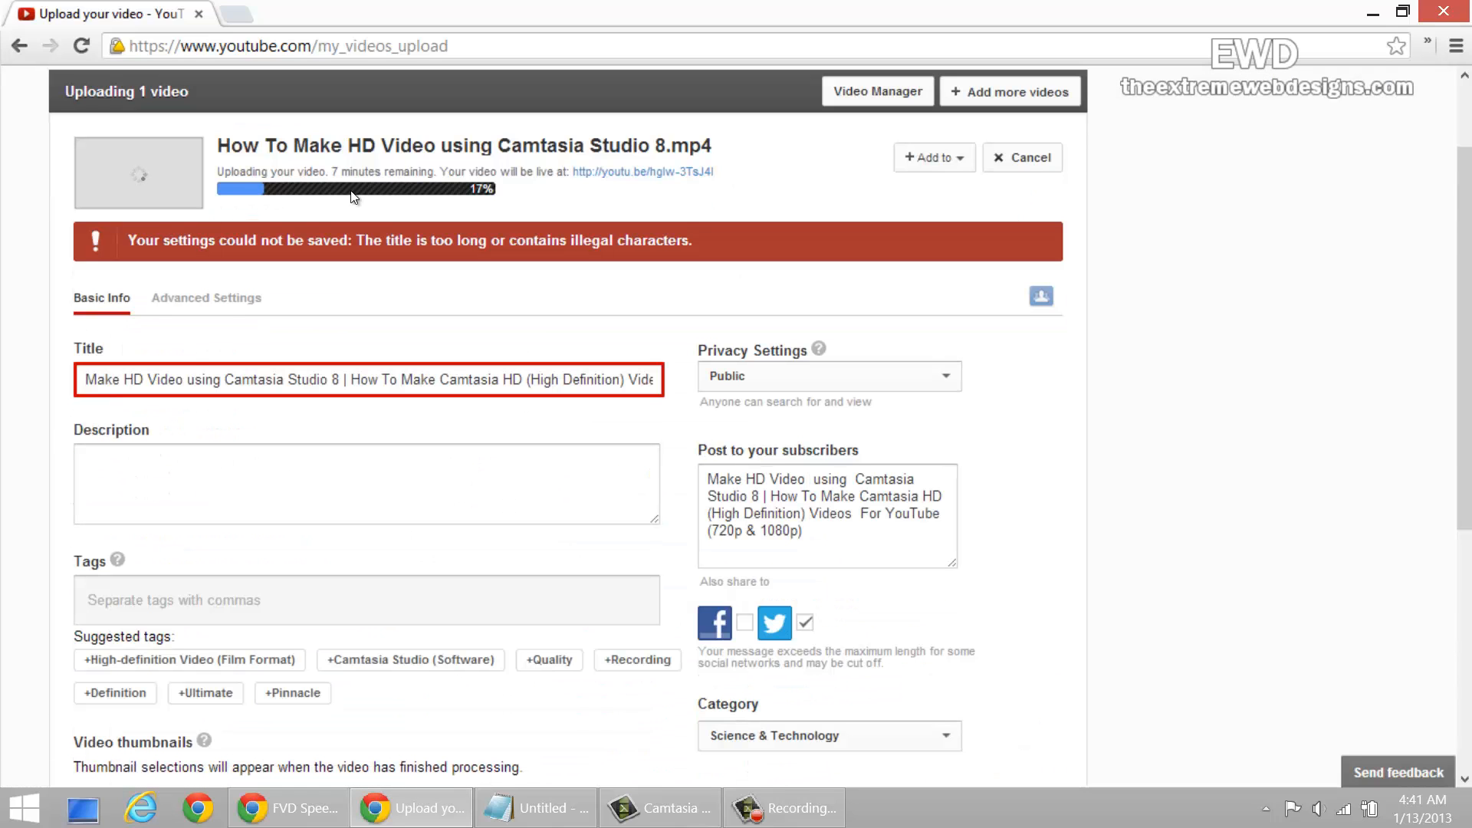
{"action": "mouse_move", "coordinate": [494, 221]}
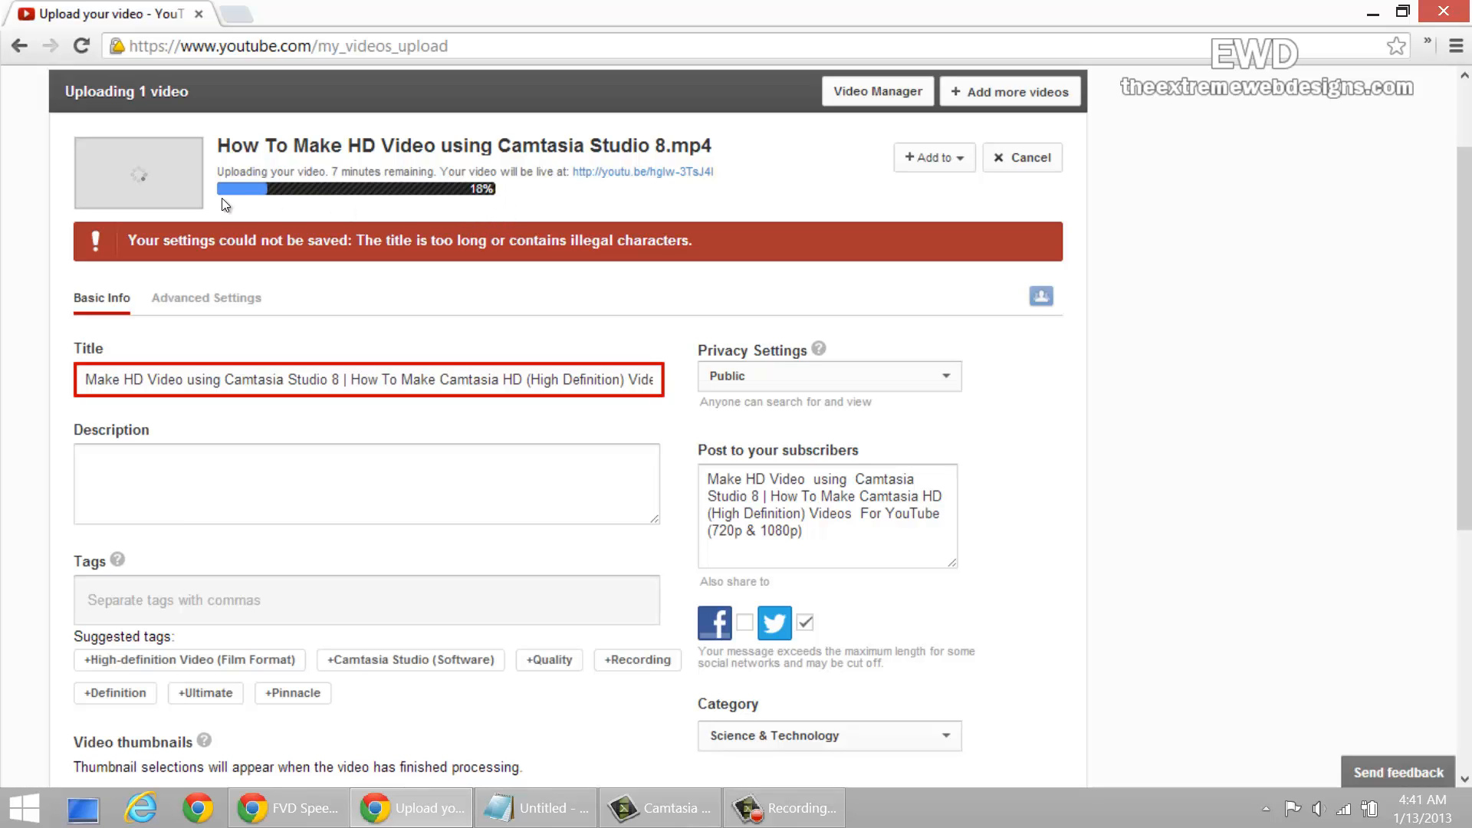
{"action": "mouse_move", "coordinate": [445, 260]}
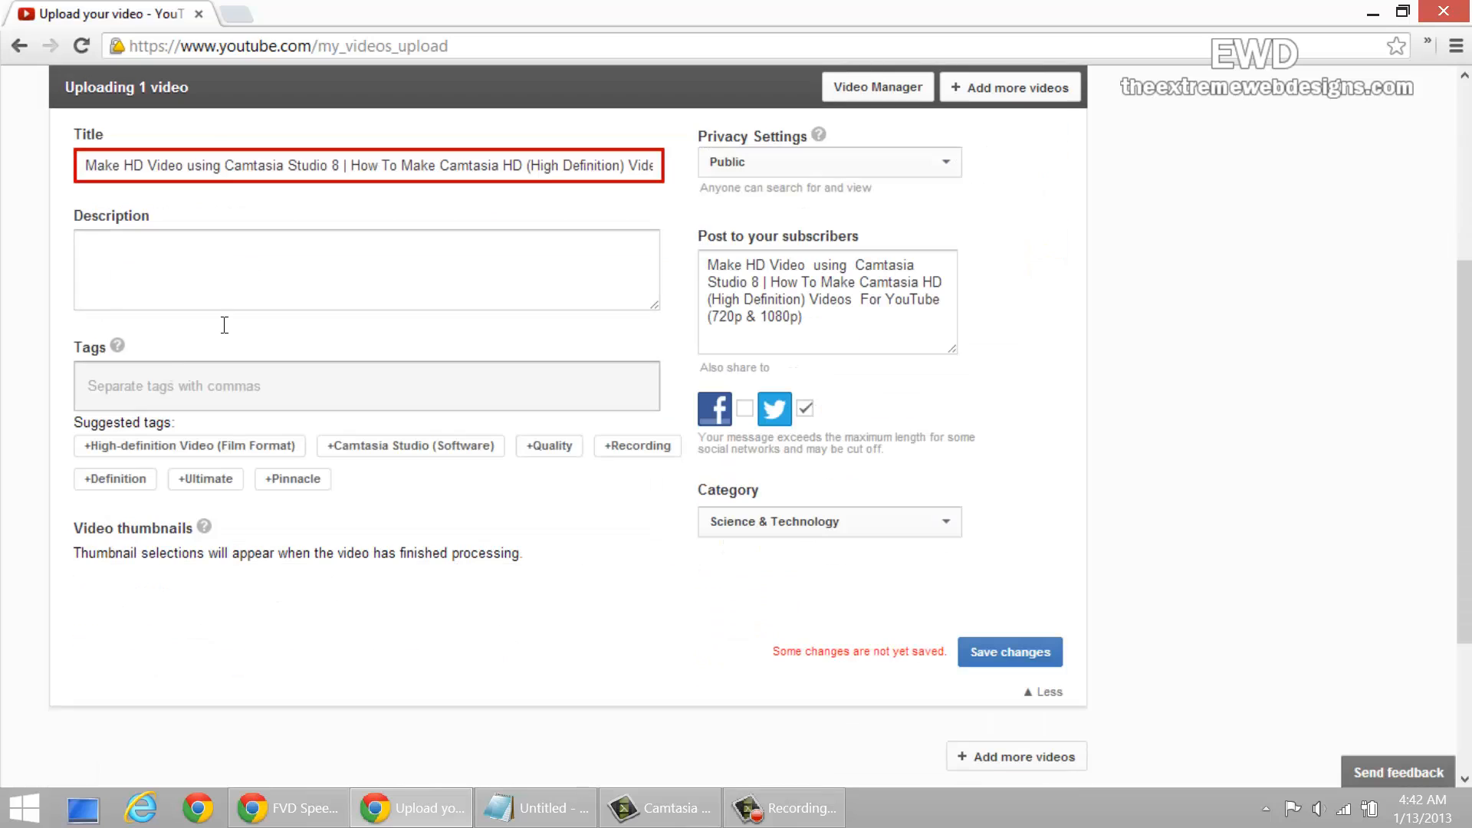
{"action": "left_click", "coordinate": [1011, 652]}
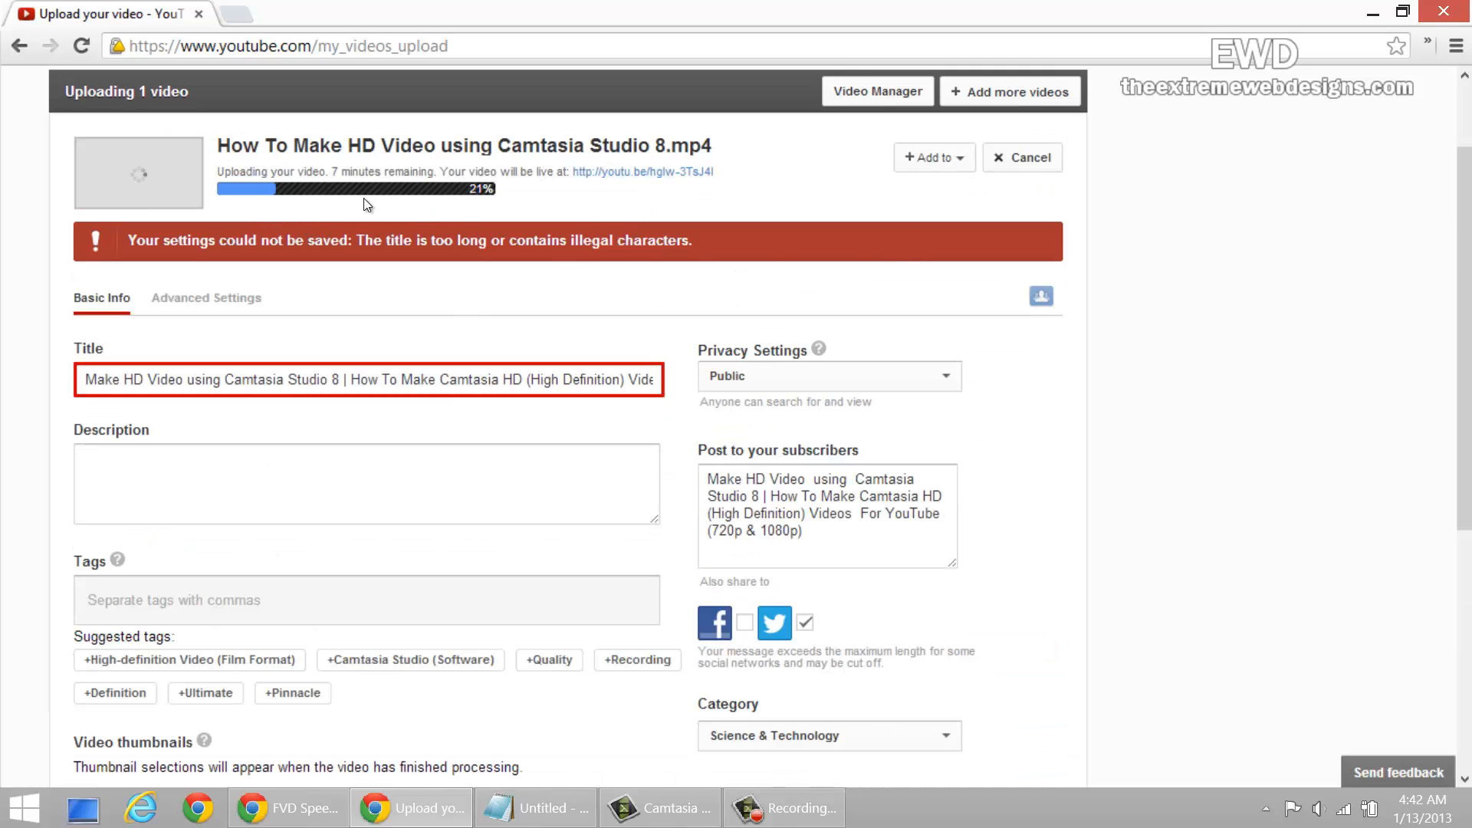
{"action": "mouse_move", "coordinate": [606, 224]}
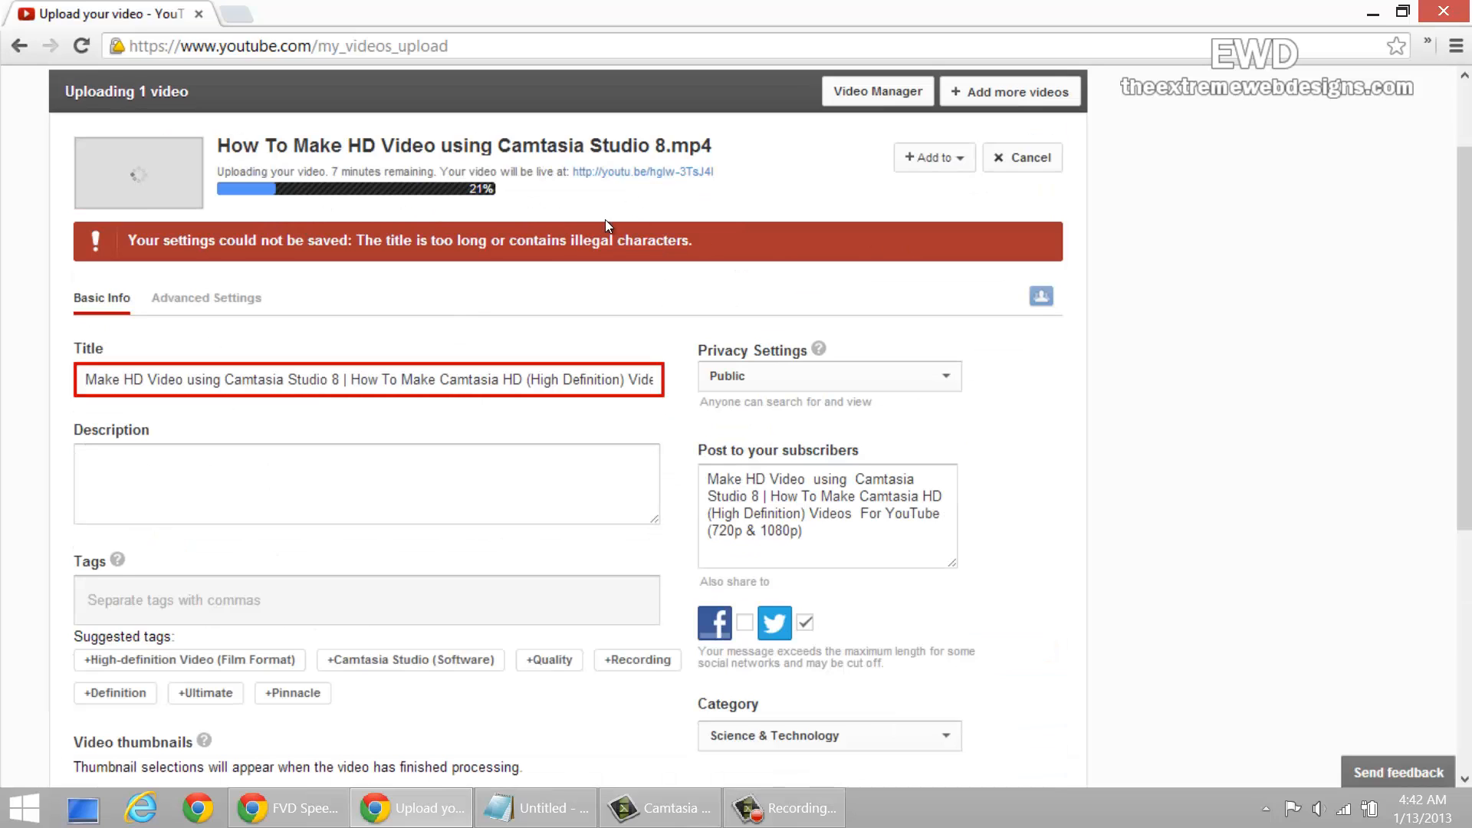
{"action": "mouse_move", "coordinate": [1267, 357]}
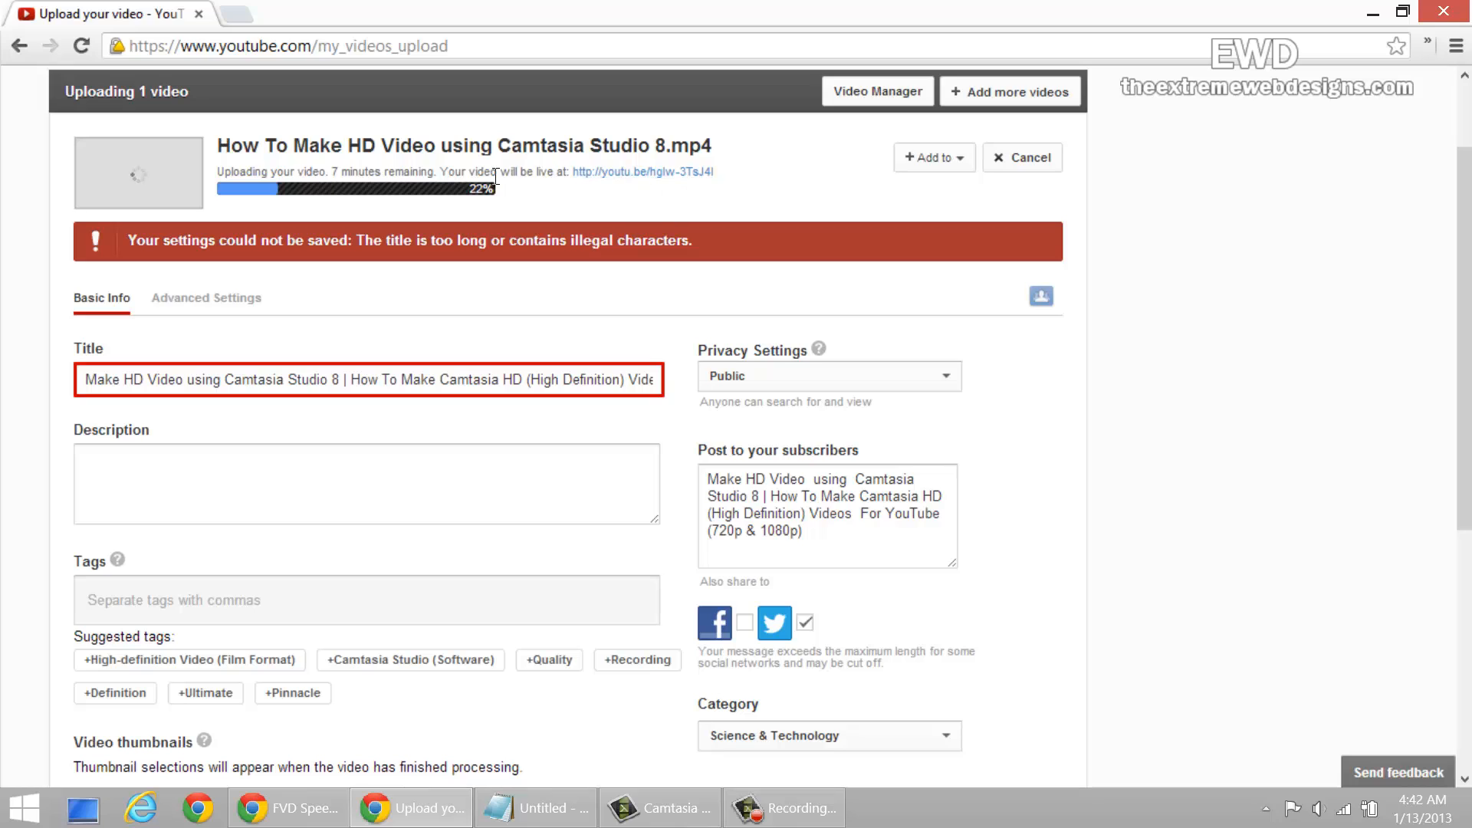
{"action": "mouse_move", "coordinate": [663, 263]}
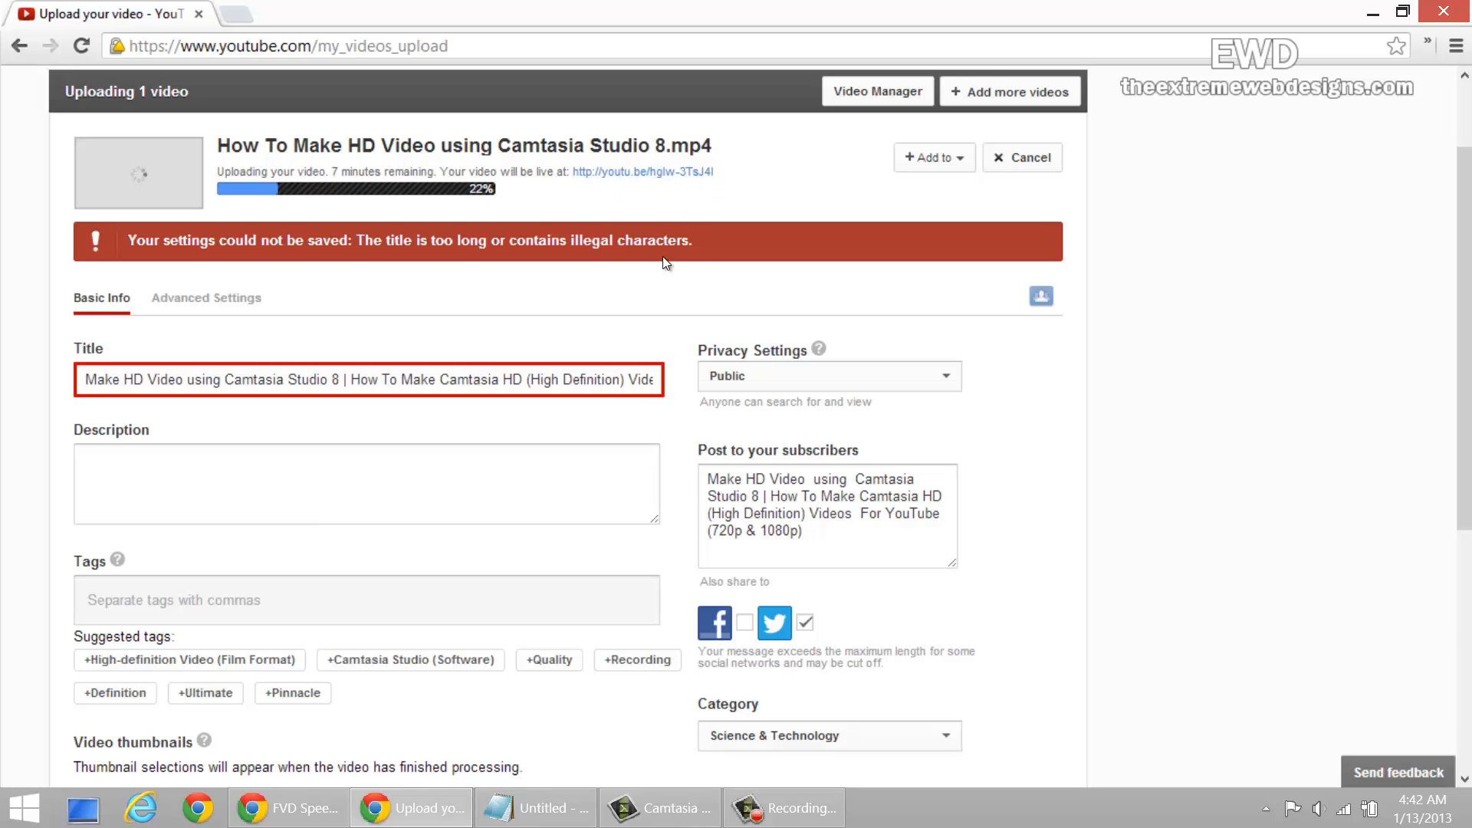
{"action": "mouse_move", "coordinate": [1031, 391]}
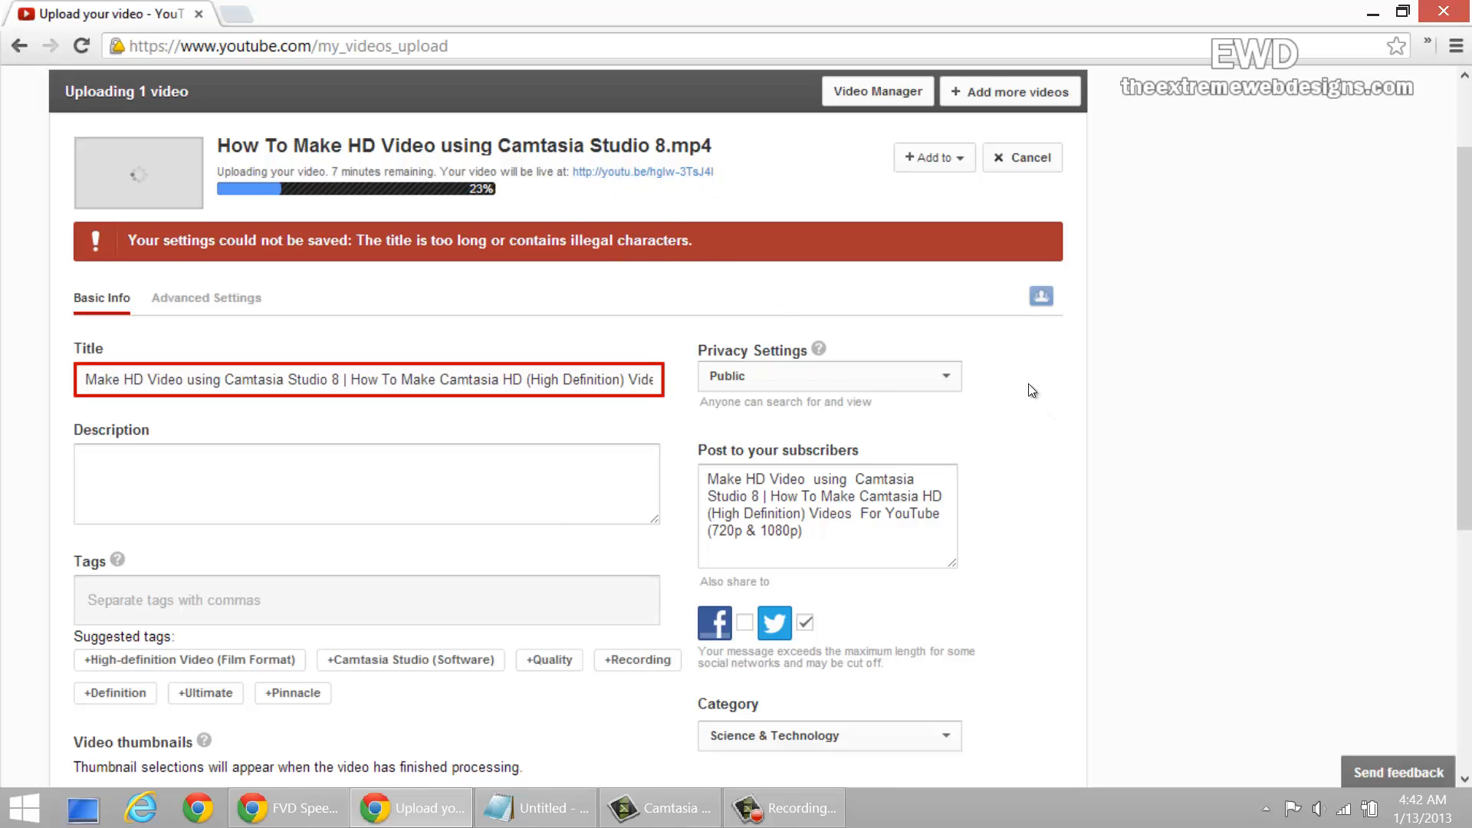
{"action": "mouse_move", "coordinate": [1131, 491]}
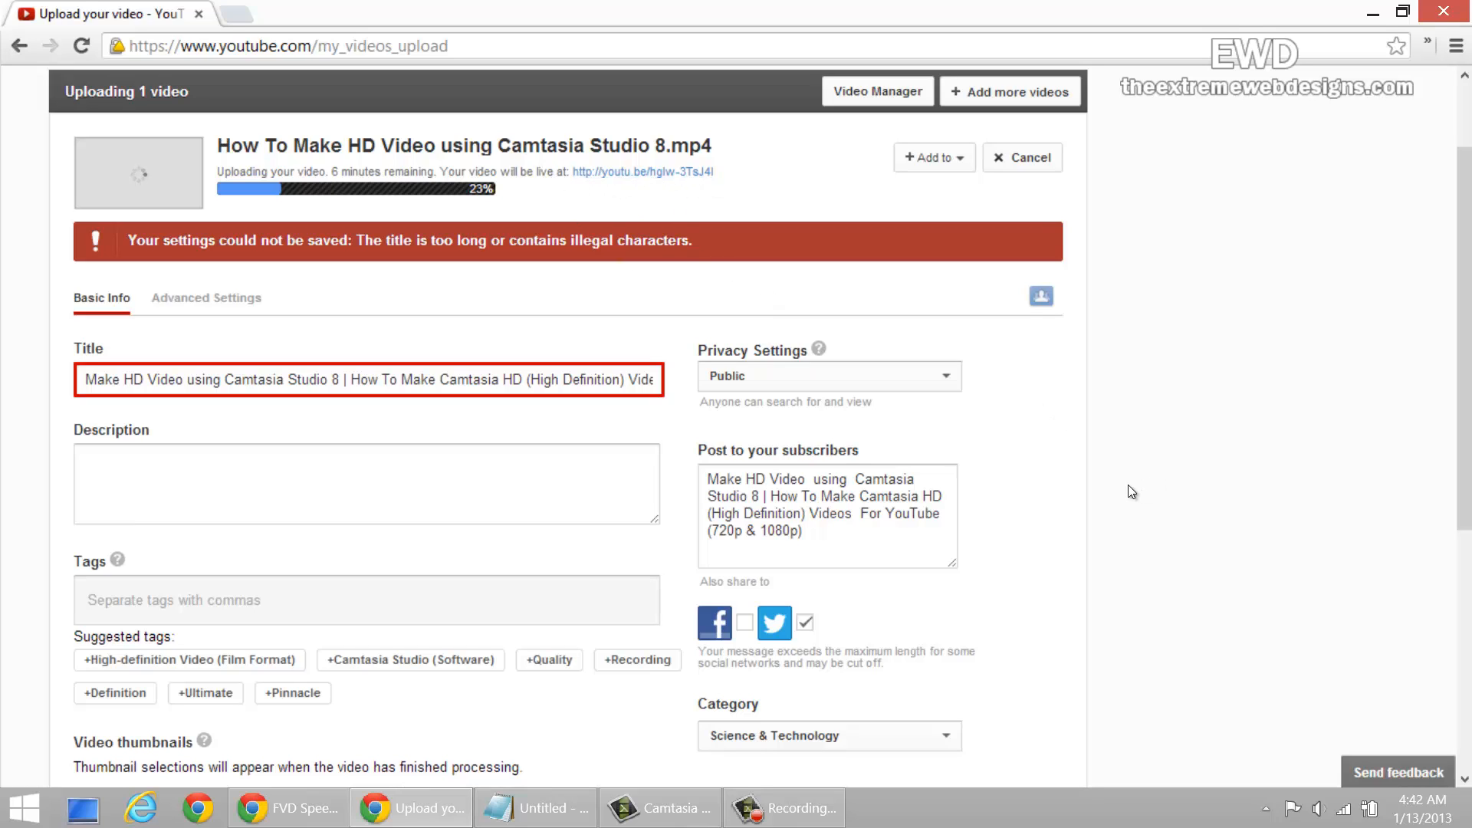